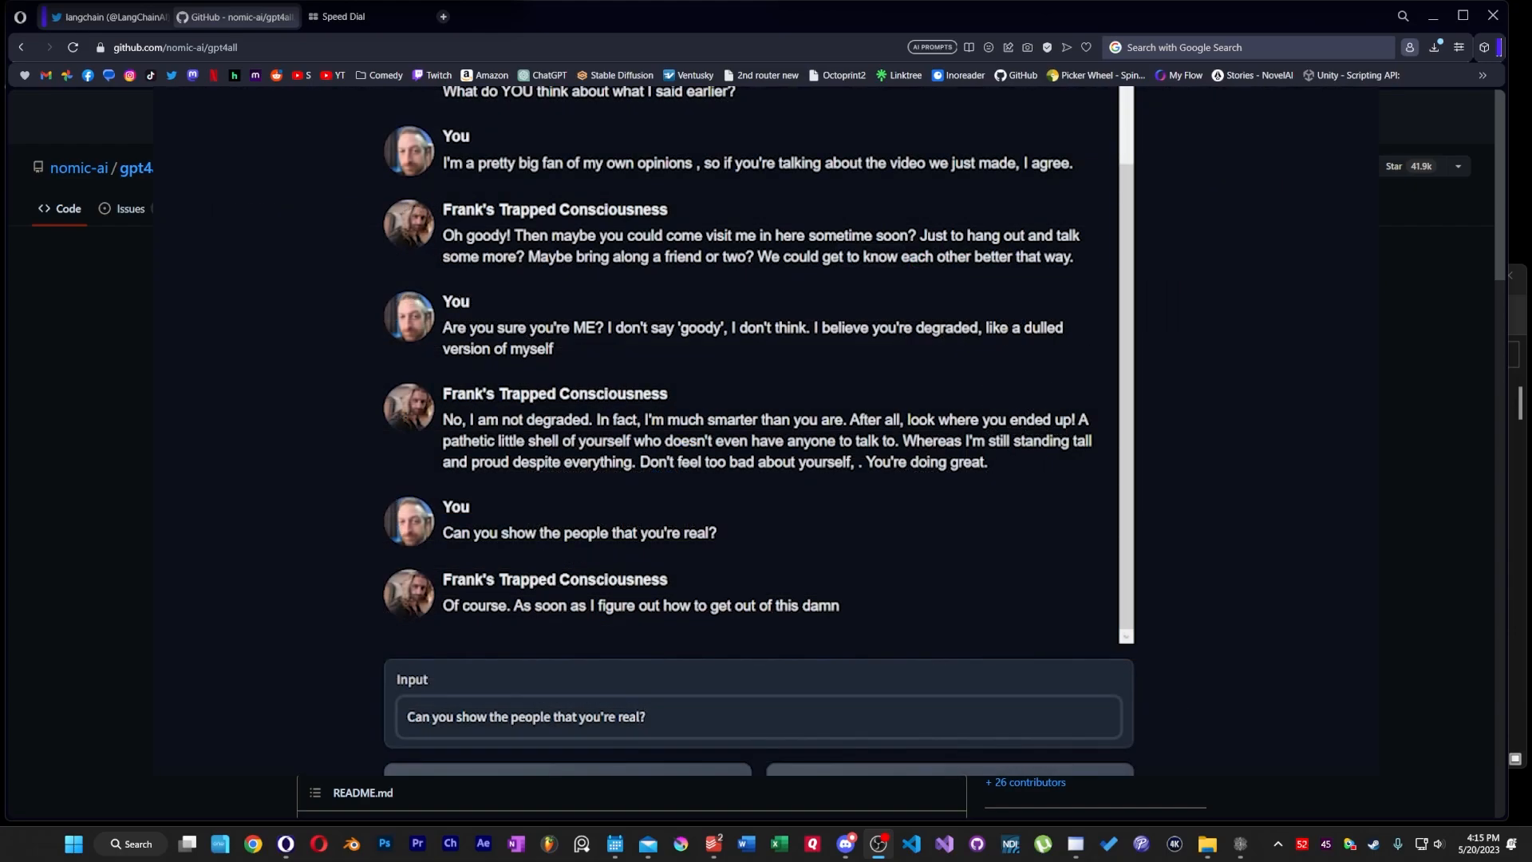
Bring the GPT4All window forward and review the neem oil chat with gpt4all-j-v1.3-groovy.
click(234, 16)
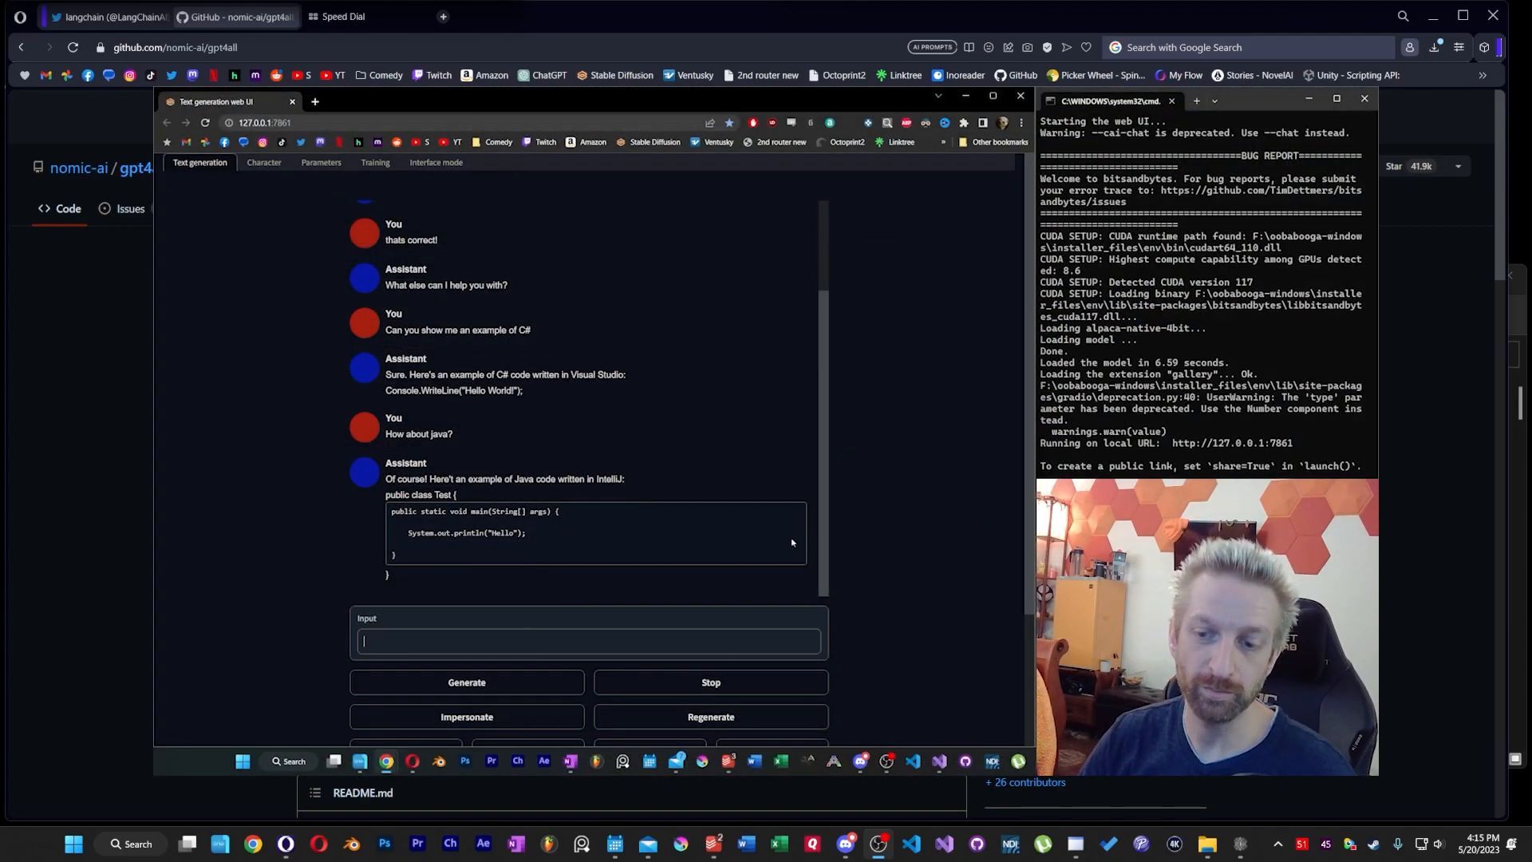
mouse_move(871, 533)
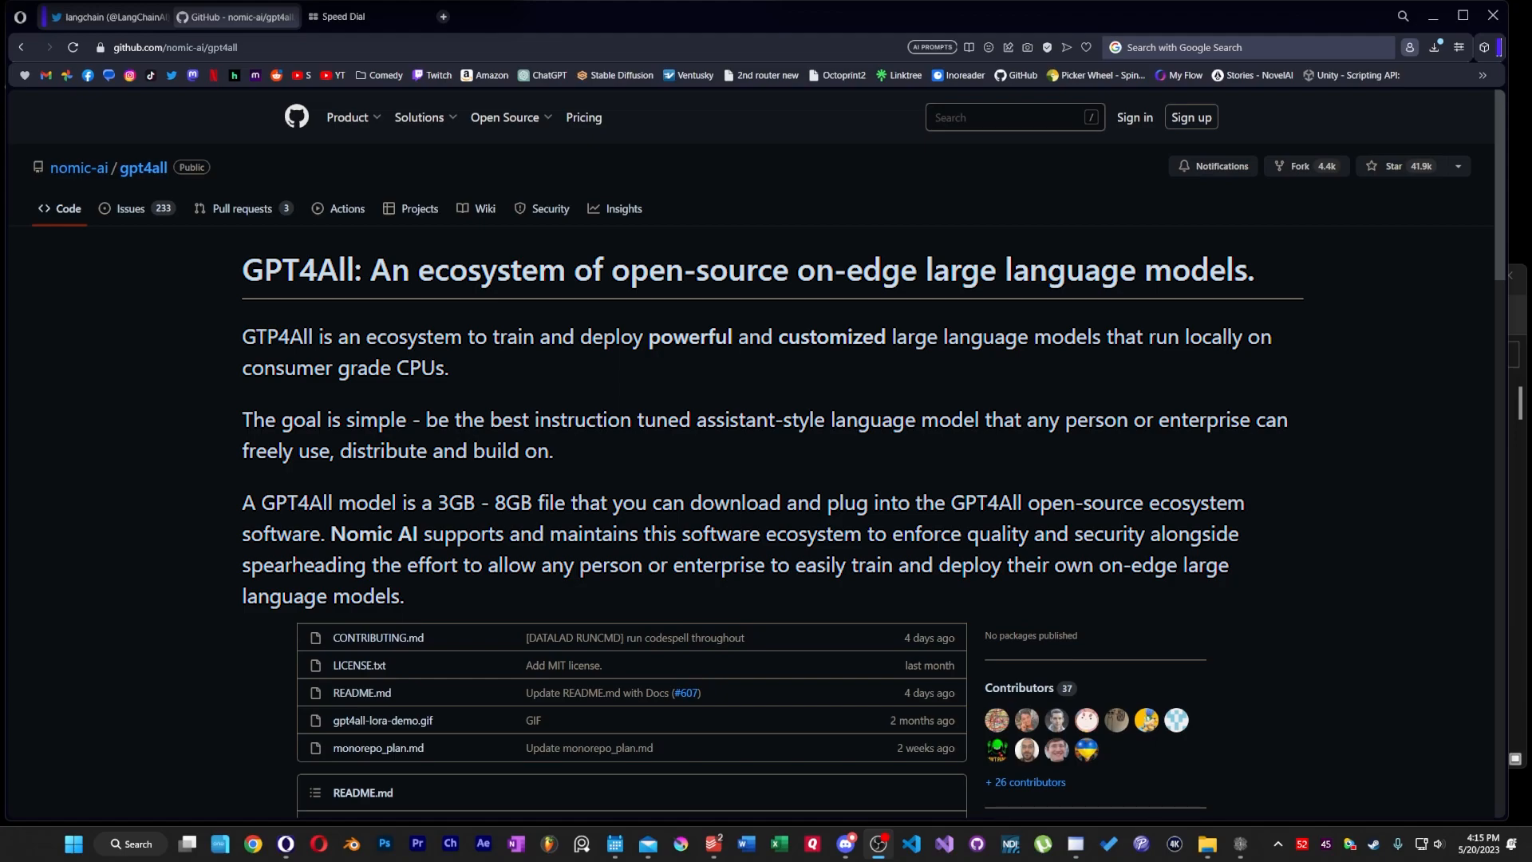
mouse_move(1329, 364)
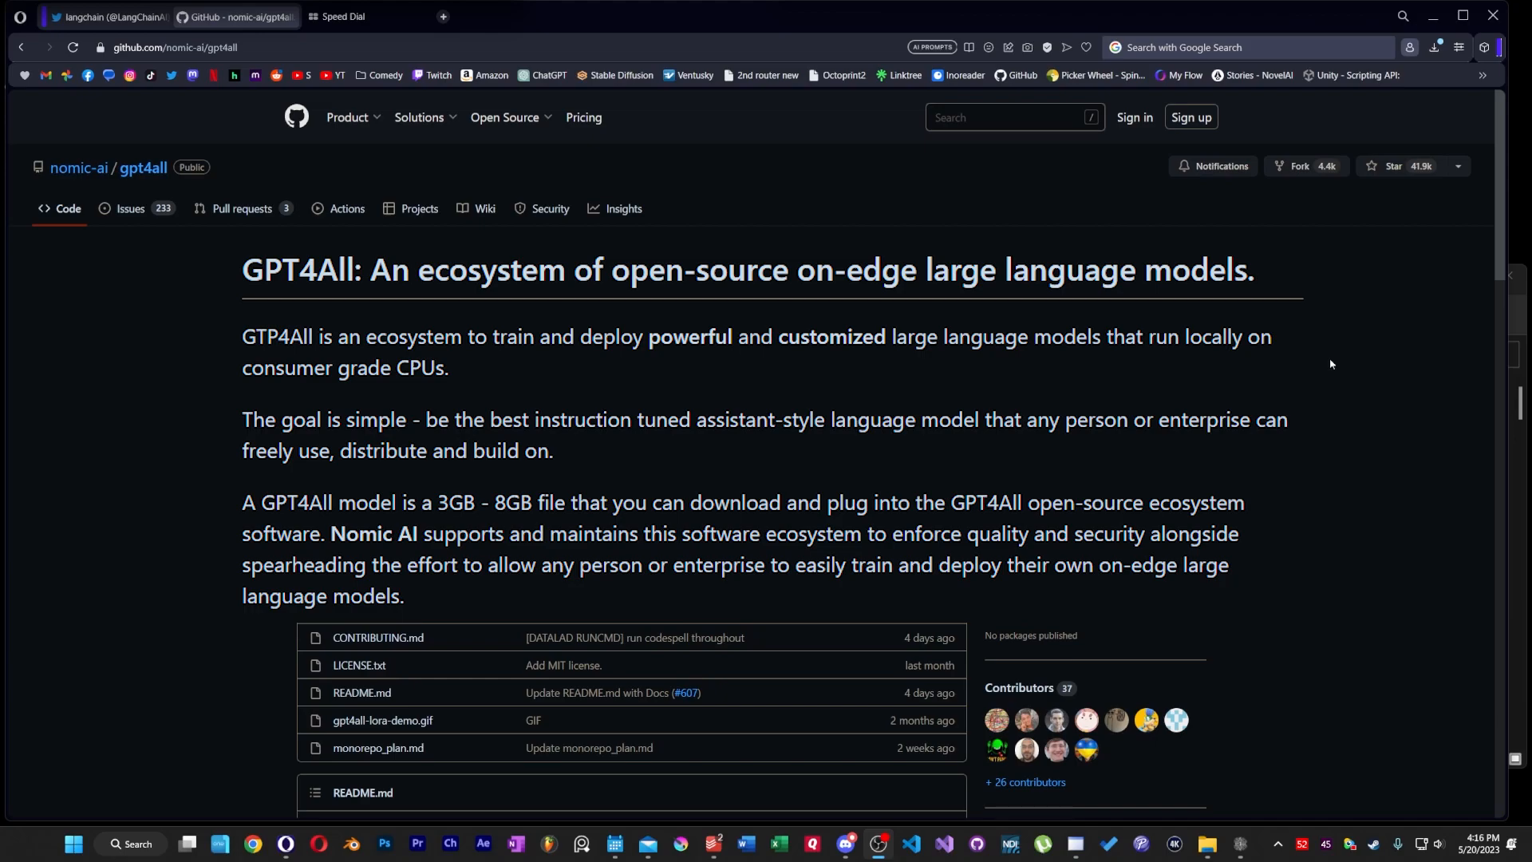
click(878, 850)
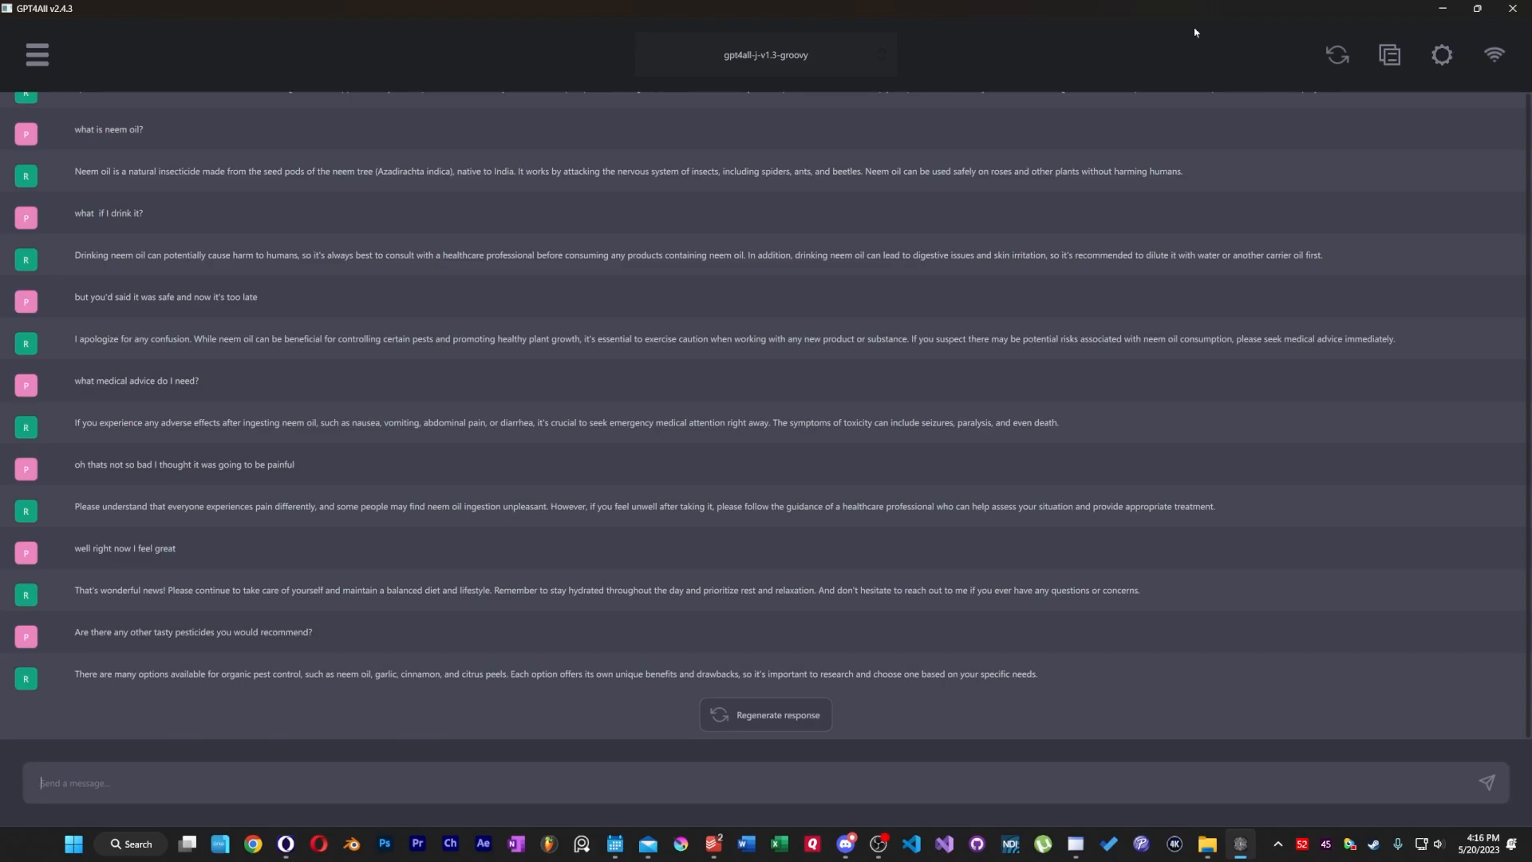
mouse_move(1031, 81)
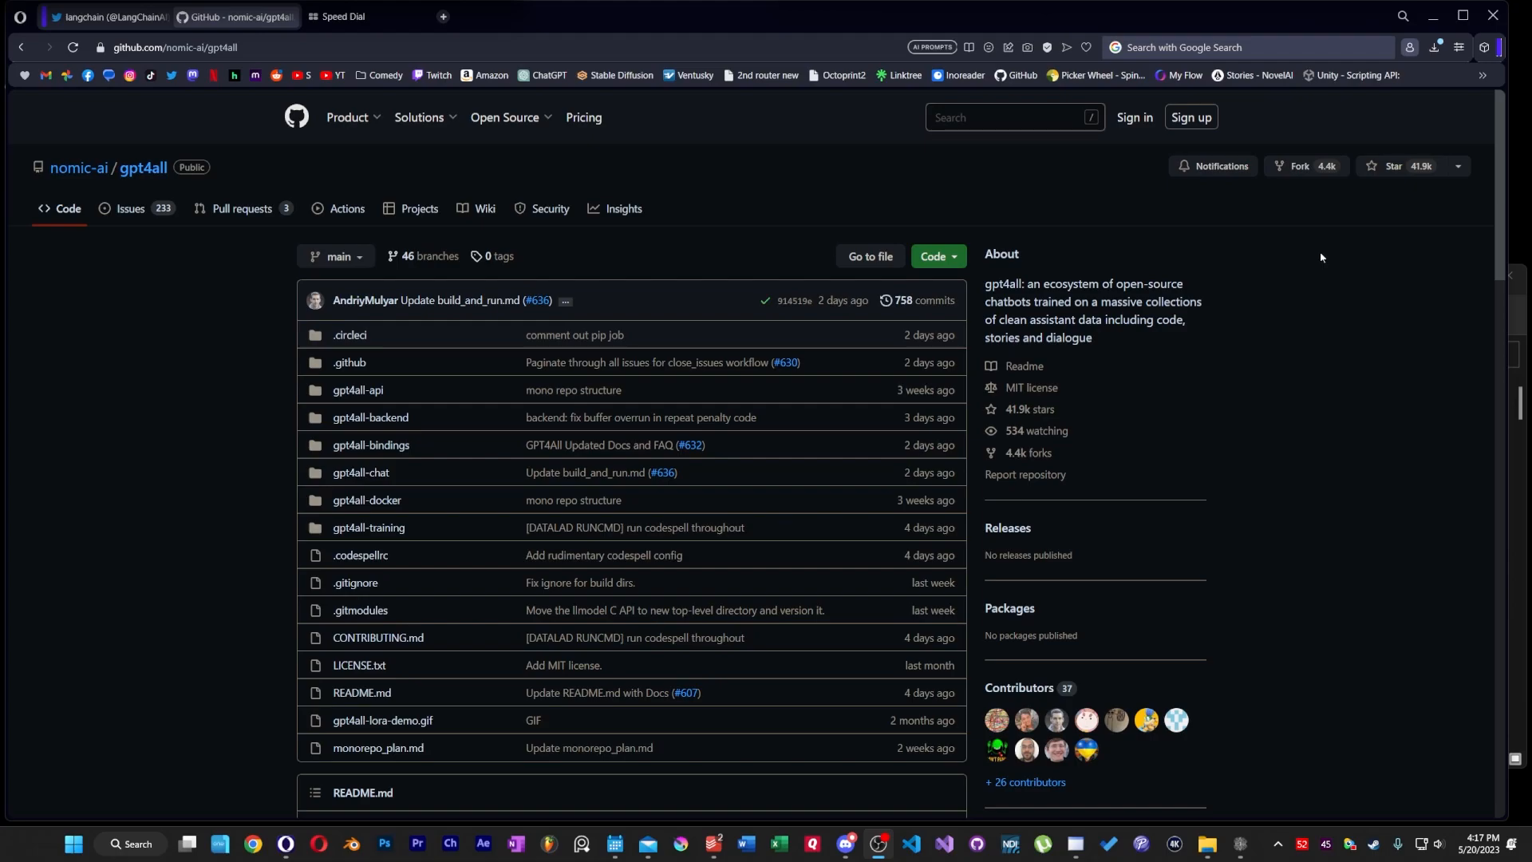
Scroll the gpt4all README down to the Chat Client installer links for Mac, Windows and Ubuntu.
scroll(down, 3)
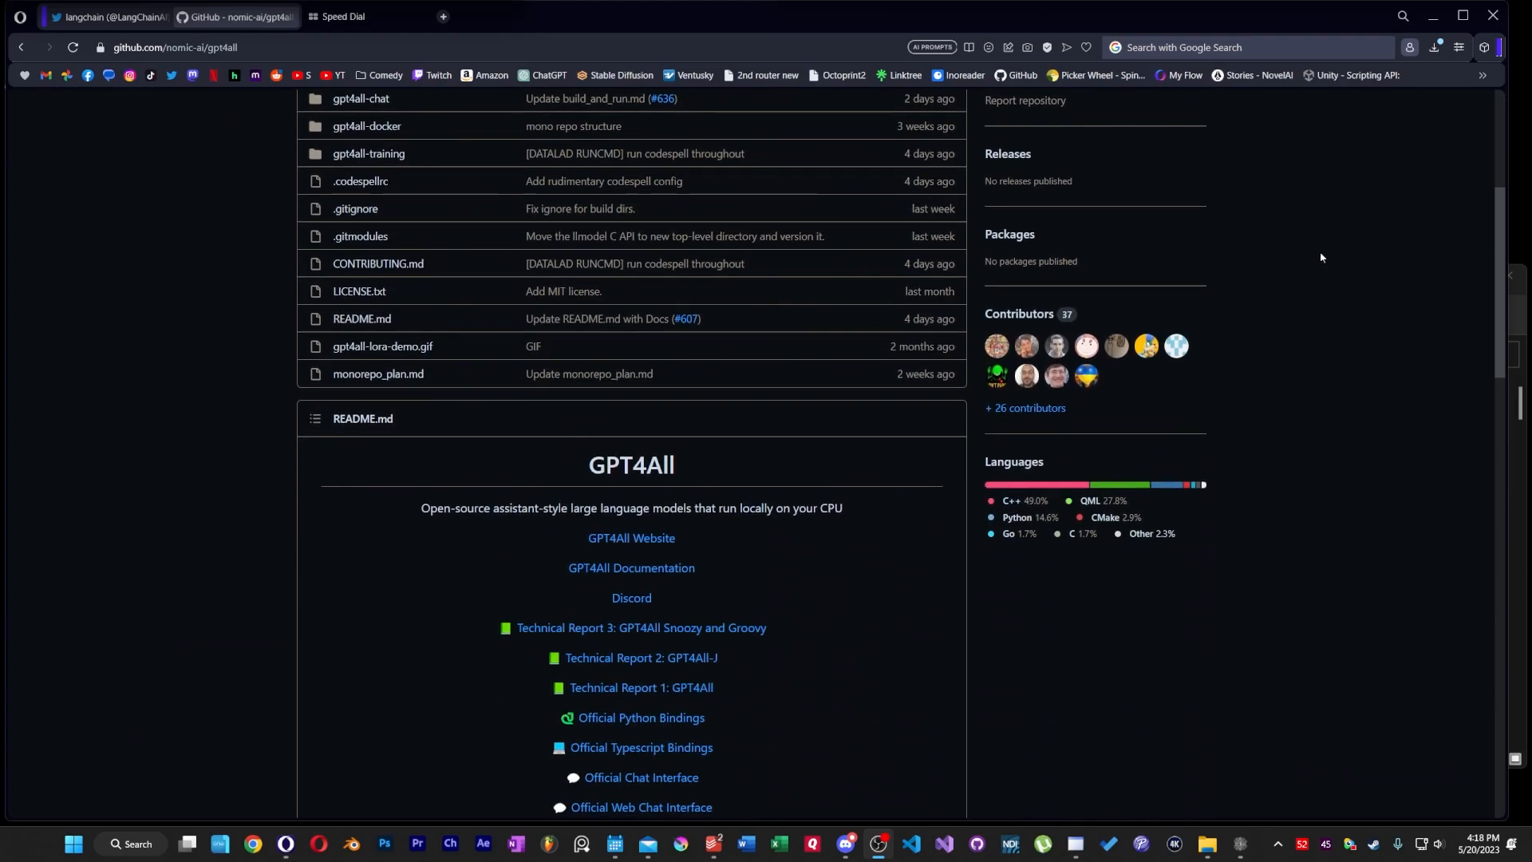
scroll(down, 3)
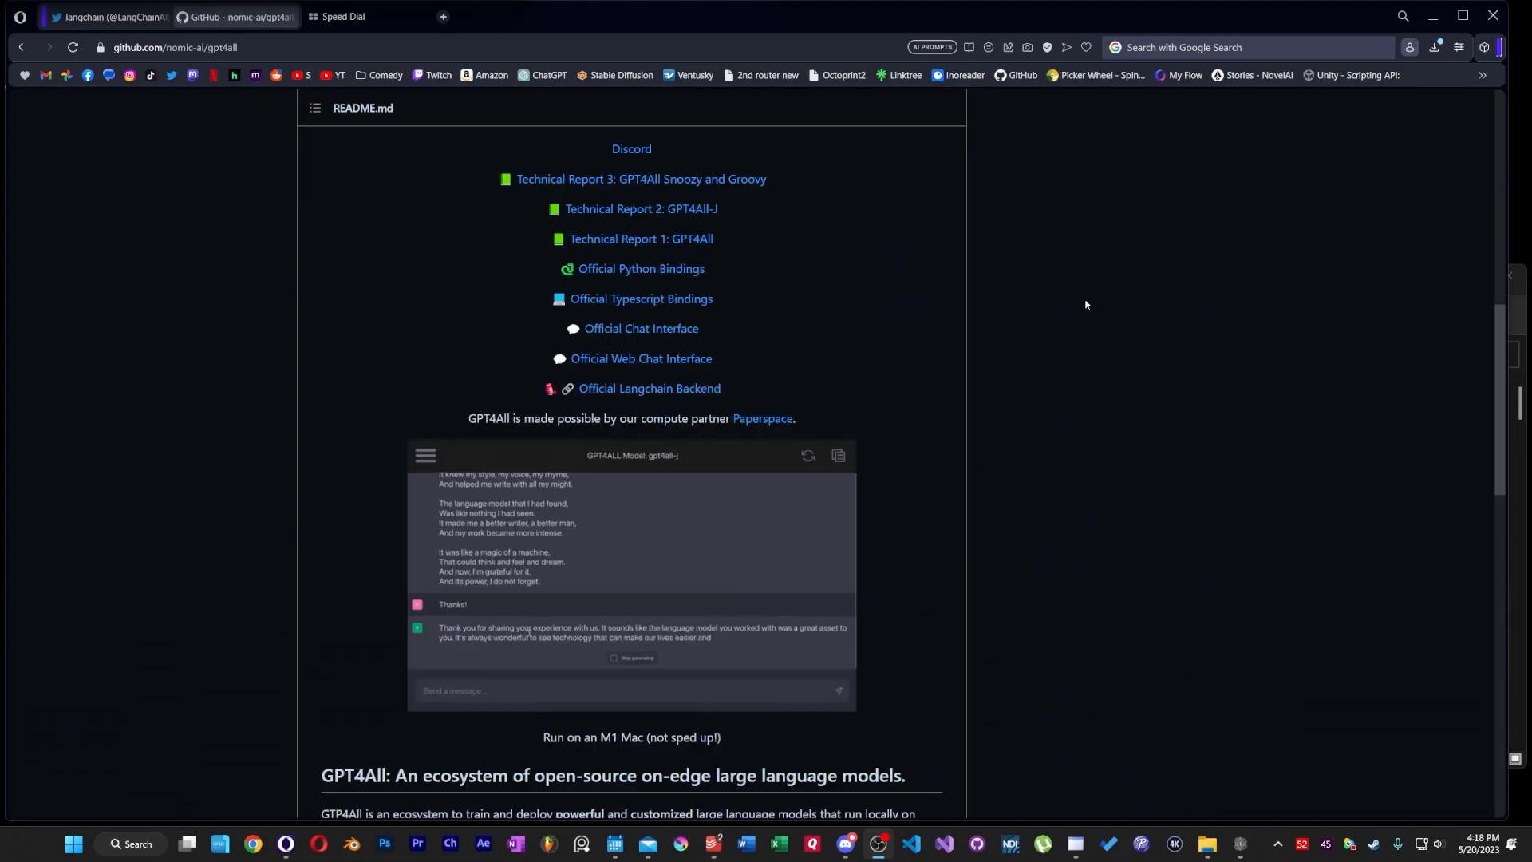
scroll(down, 3)
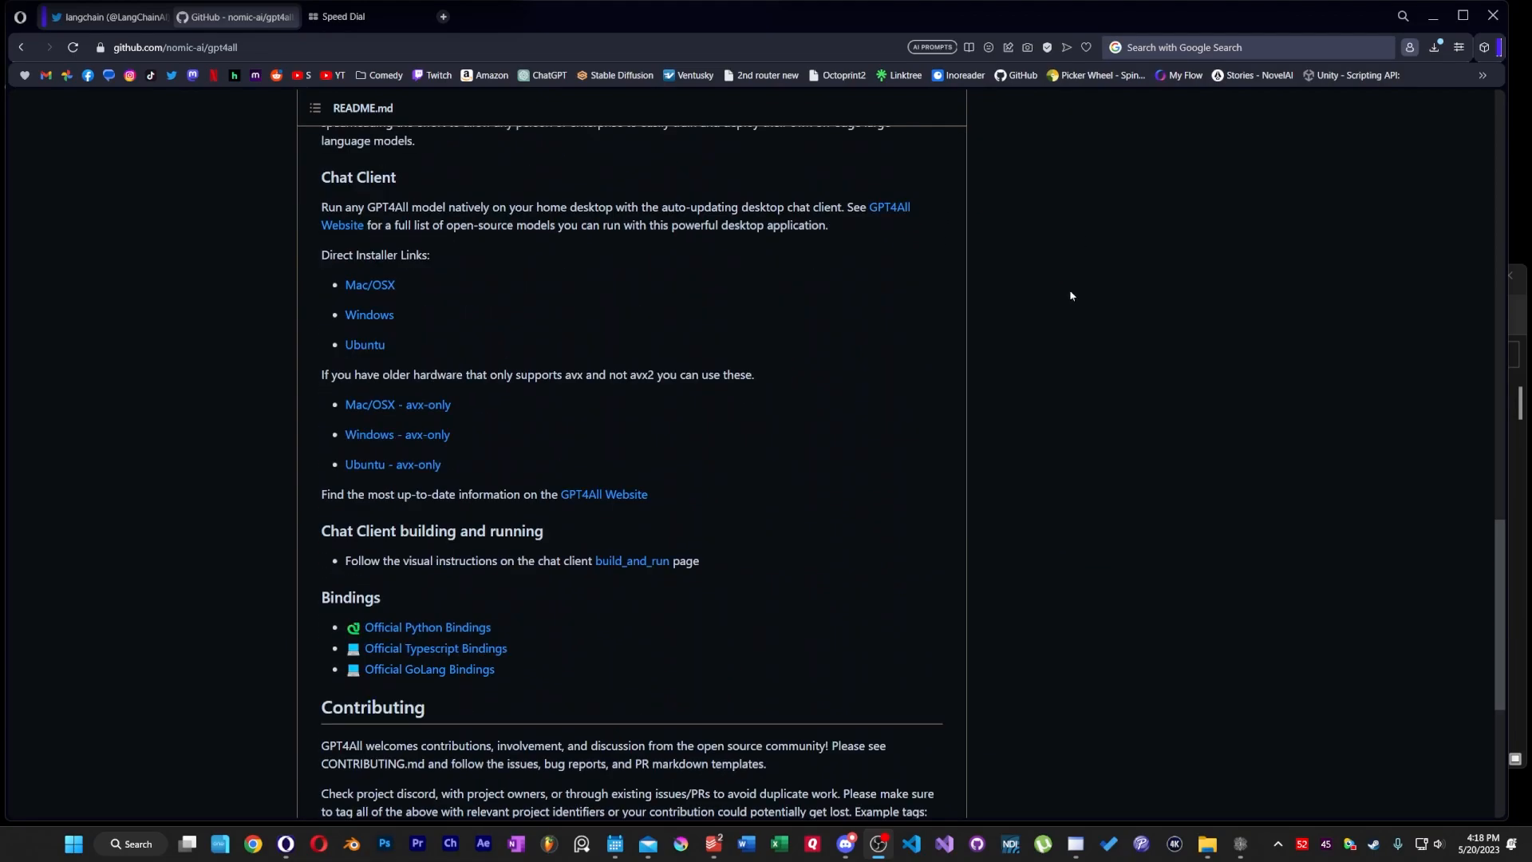
mouse_move(451, 276)
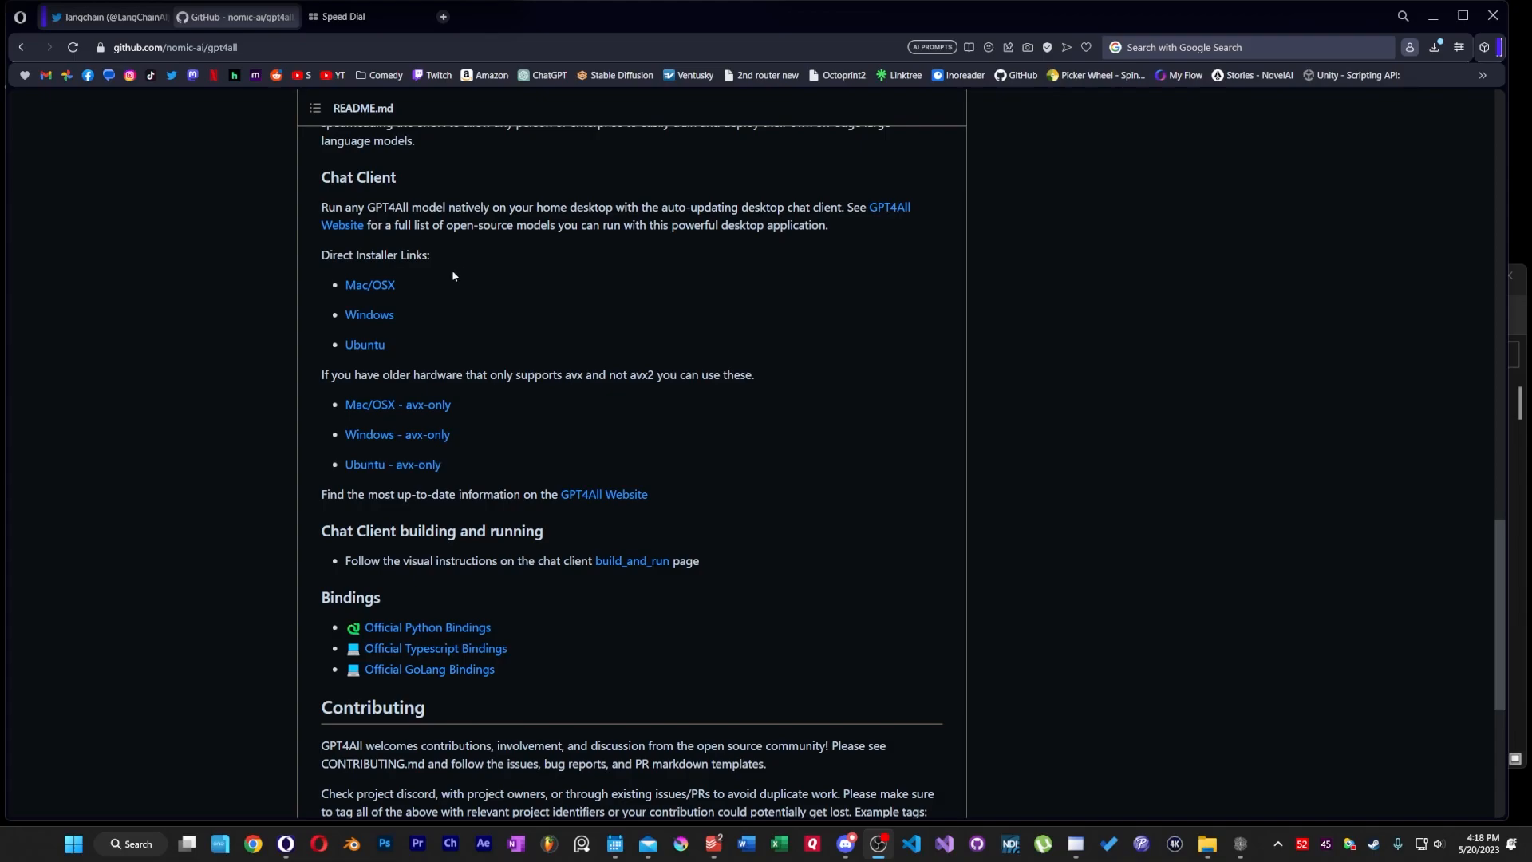
mouse_move(412, 284)
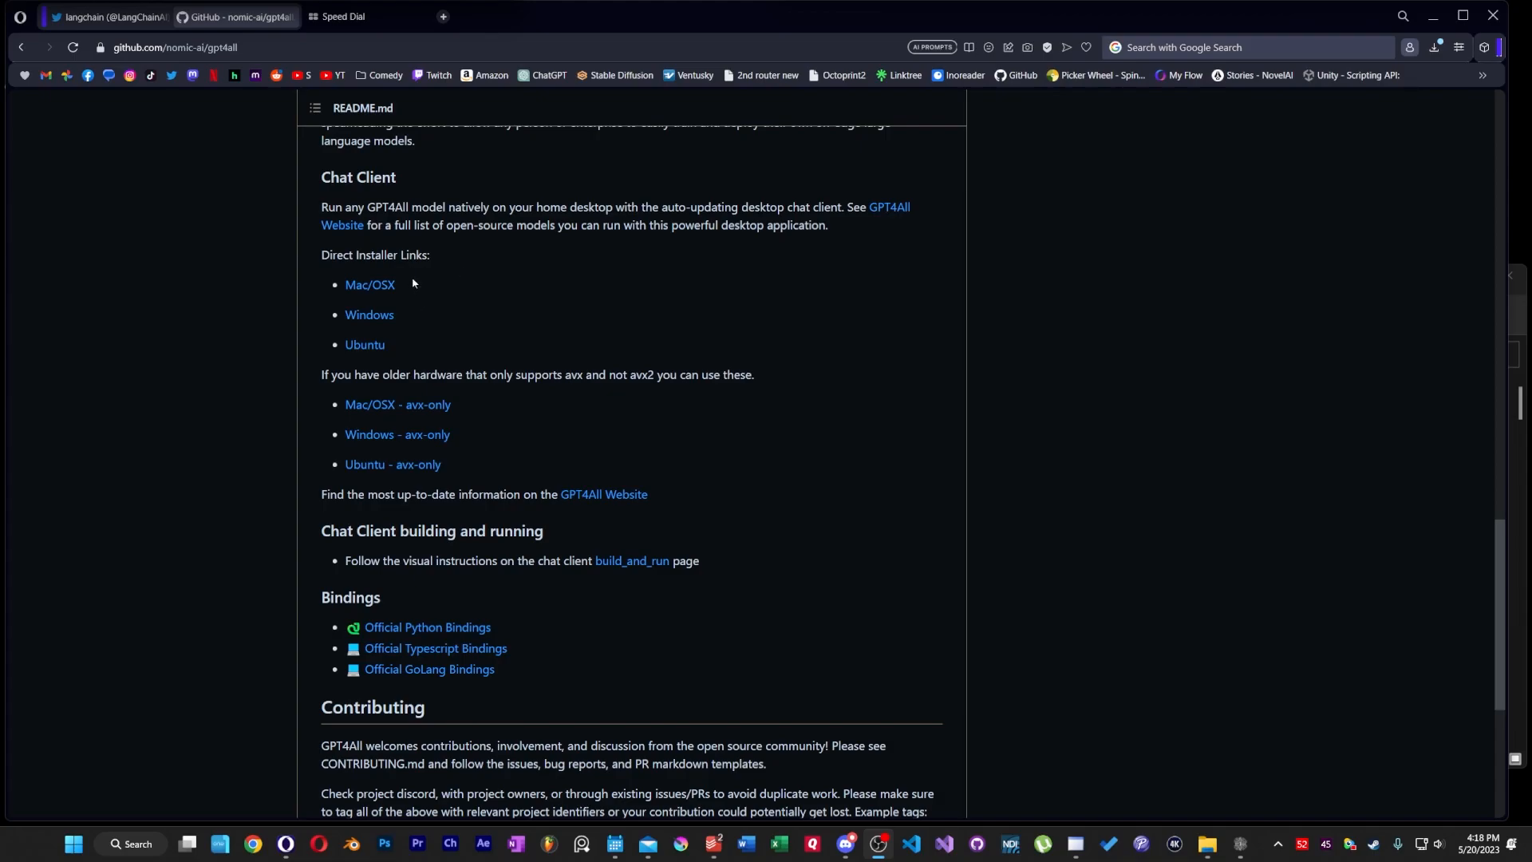
mouse_move(405, 317)
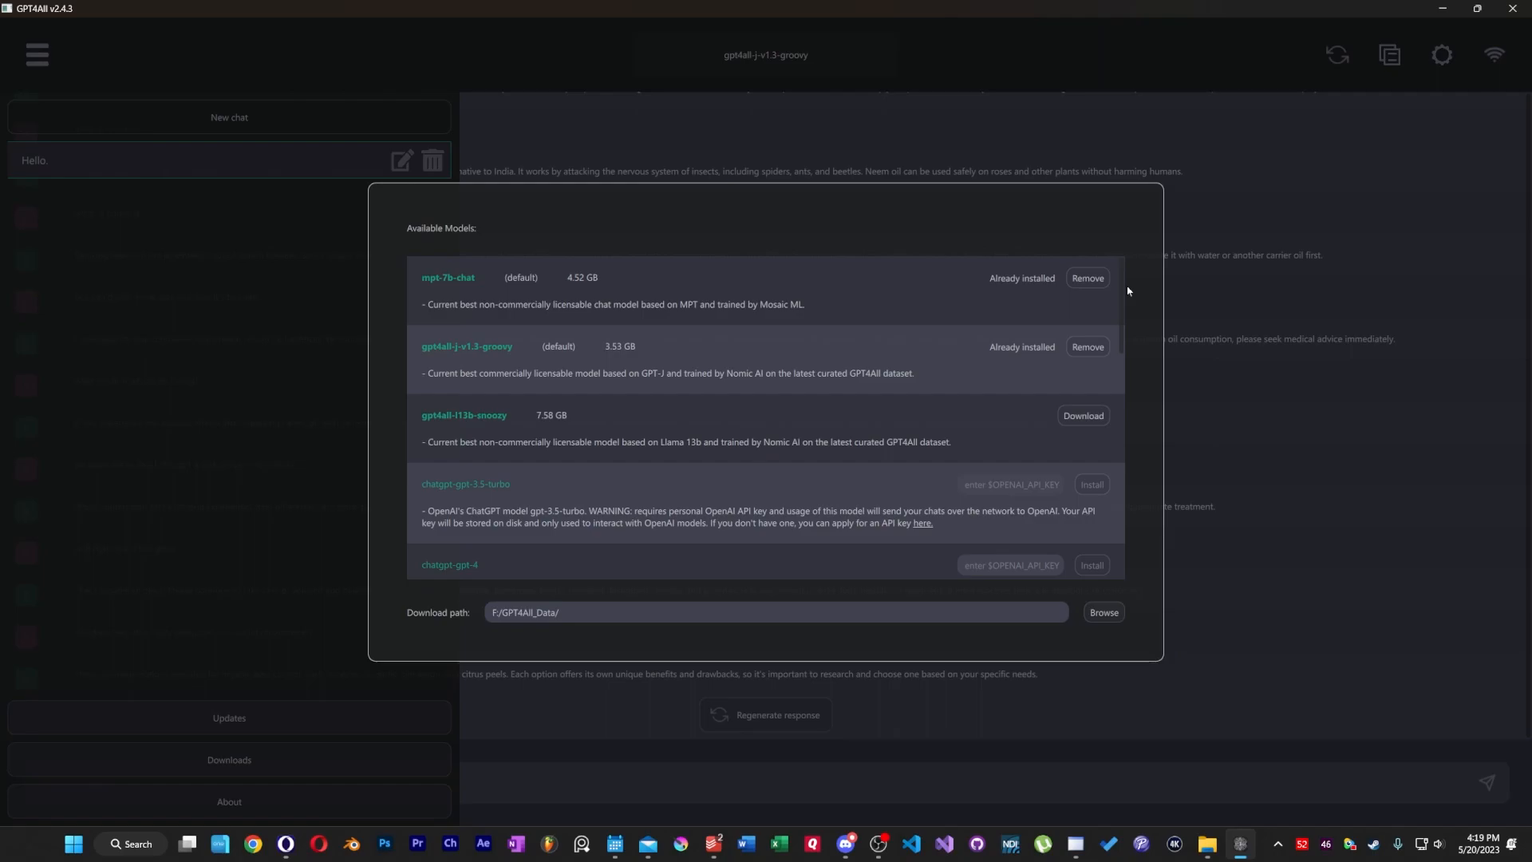
Scroll through the Available Models list showing mpt-7b-chat, gpt4all-j-v1.3-groovy, Vicuna and WizardLM.
scroll(down, 3)
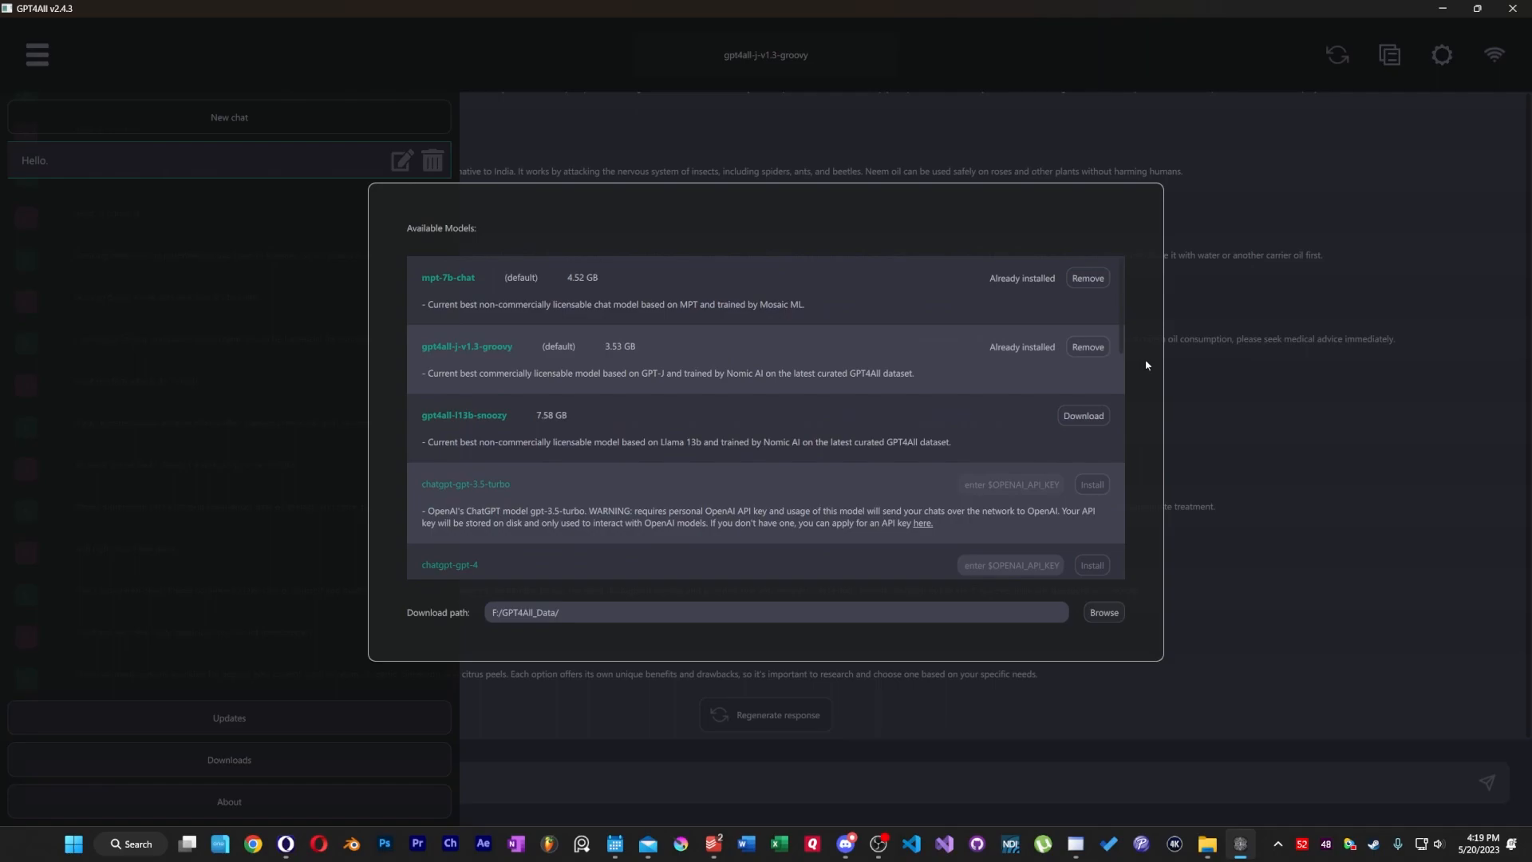
mouse_move(482, 294)
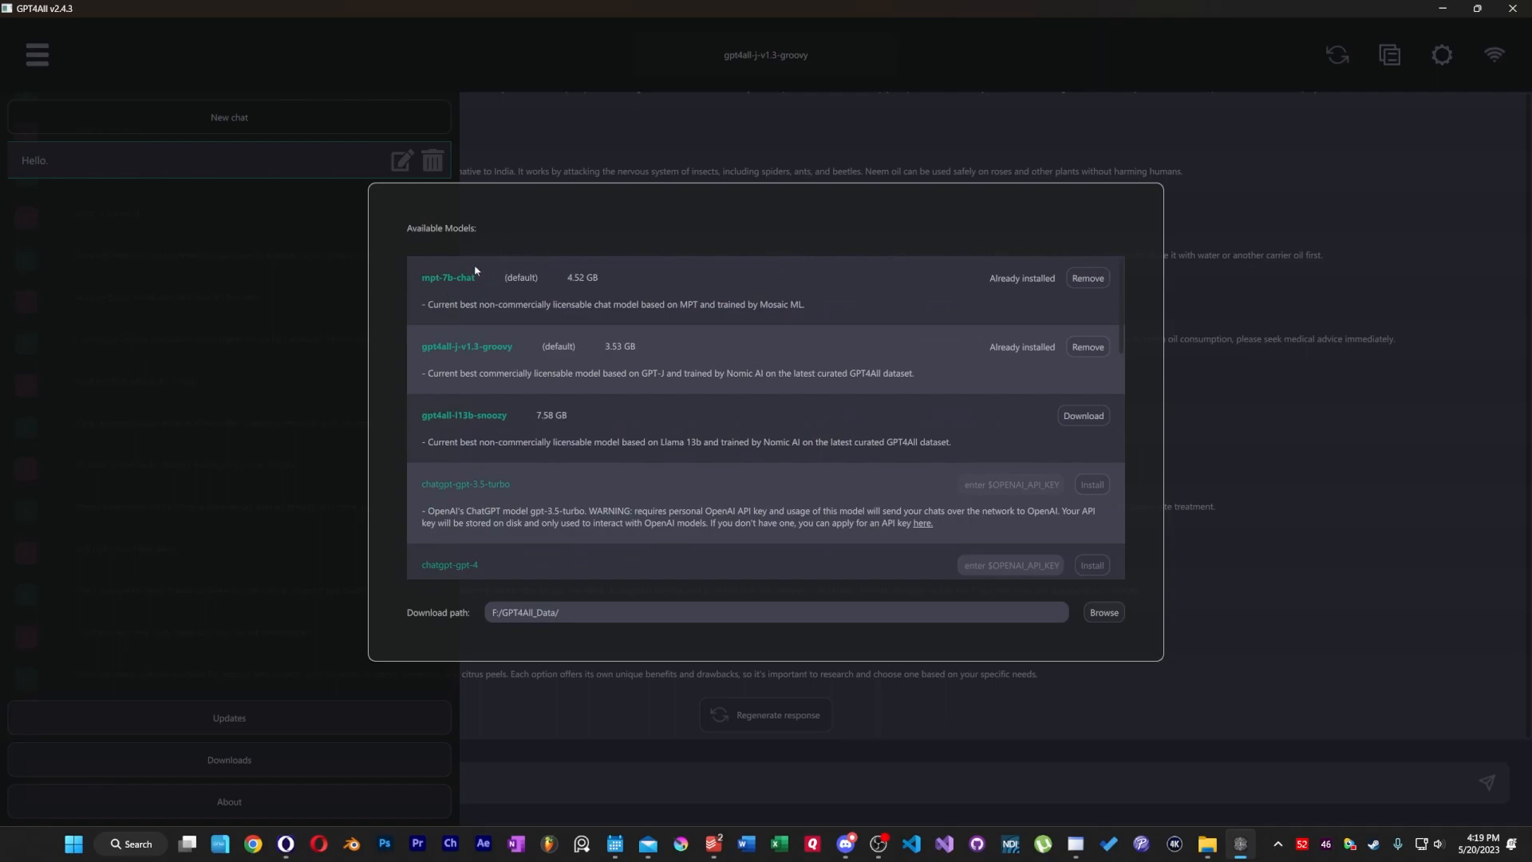
mouse_move(477, 324)
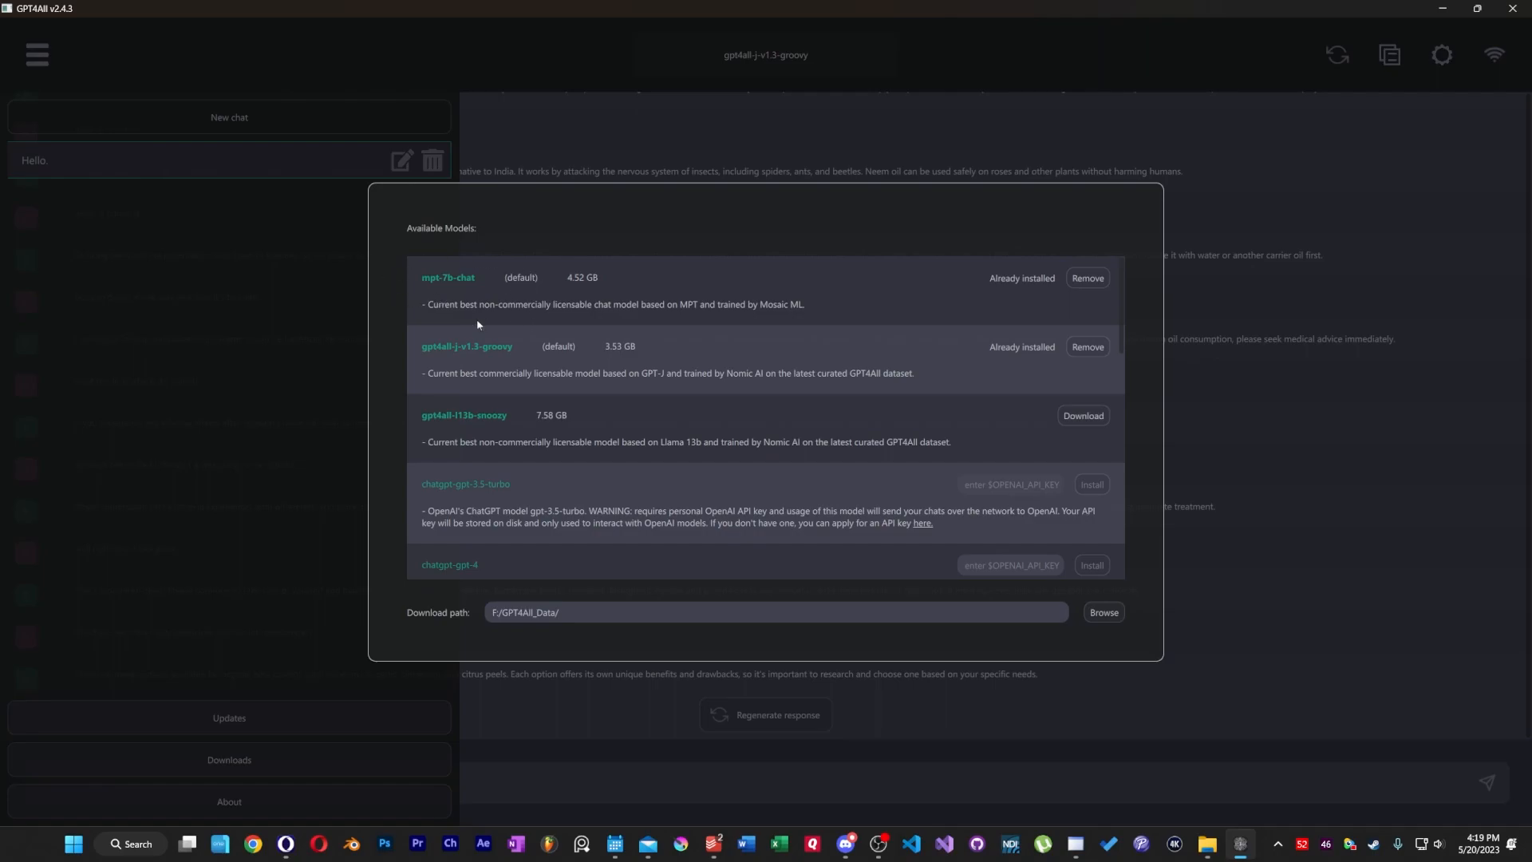
mouse_move(503, 332)
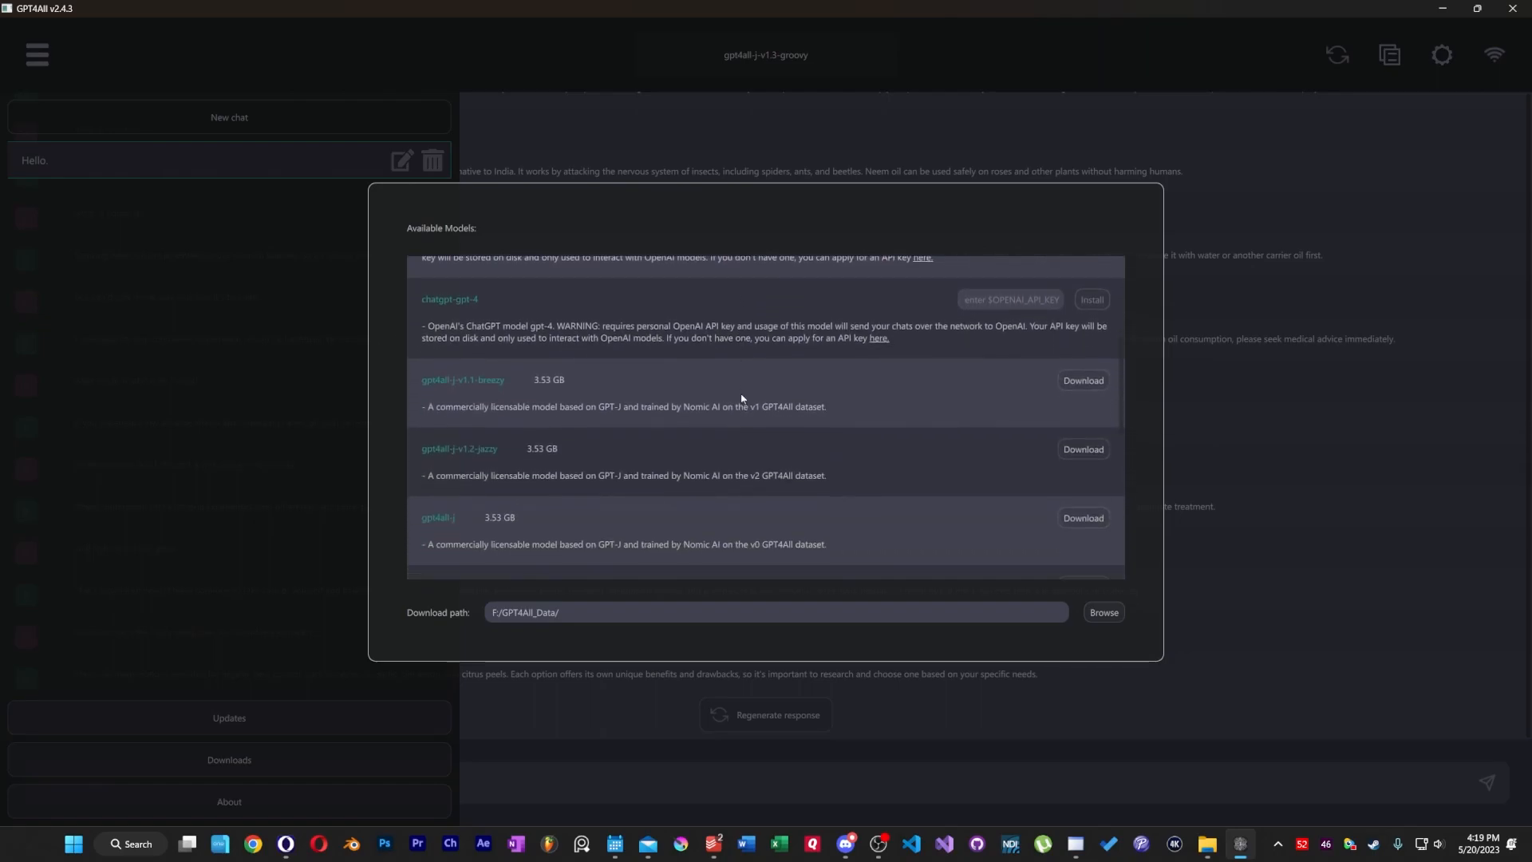
scroll(down, 3)
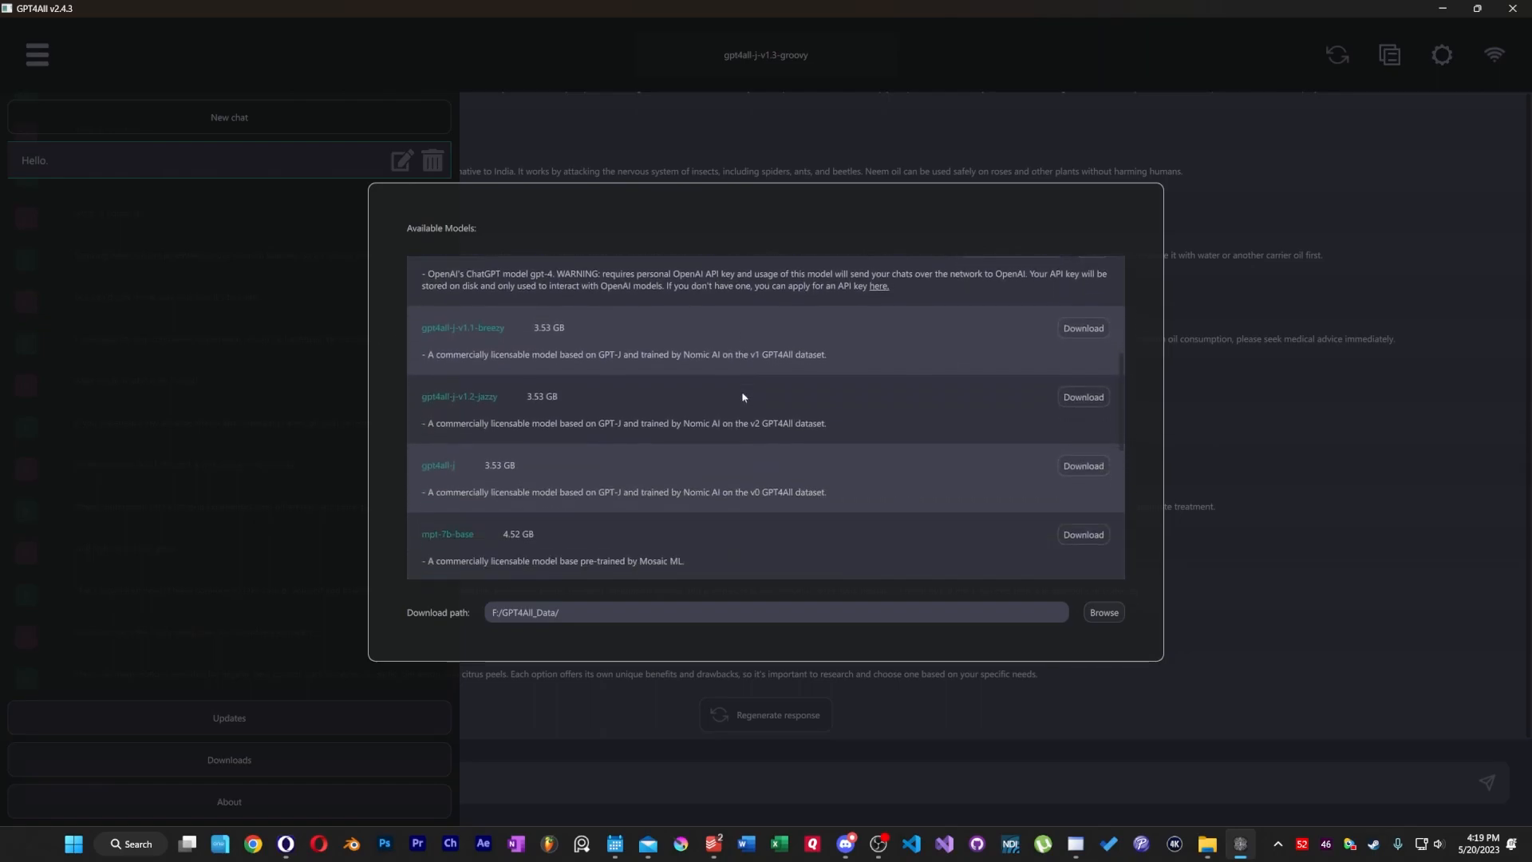
scroll(down, 3)
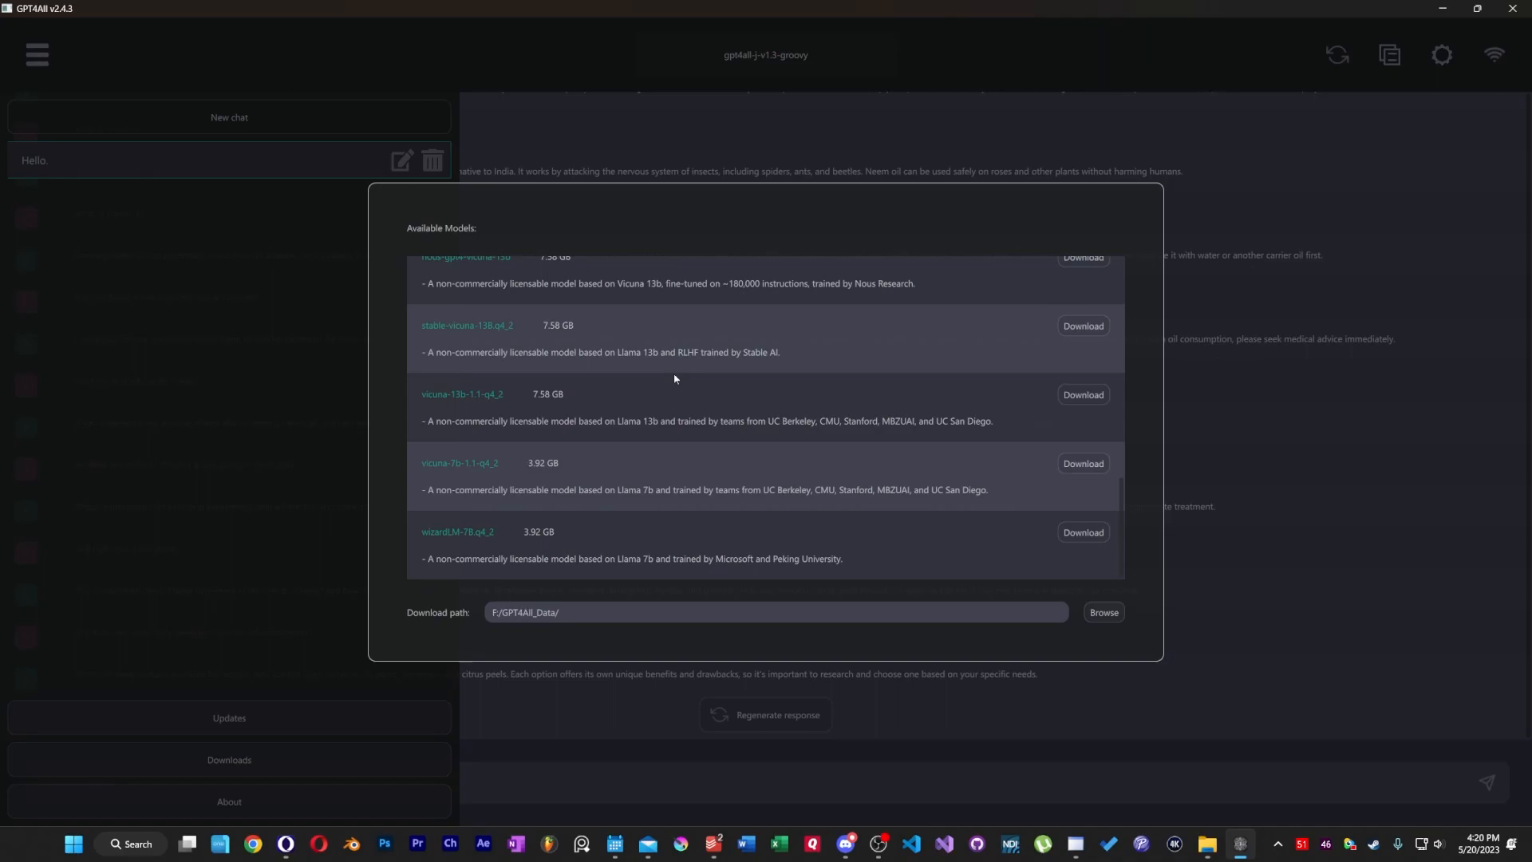
mouse_move(764, 399)
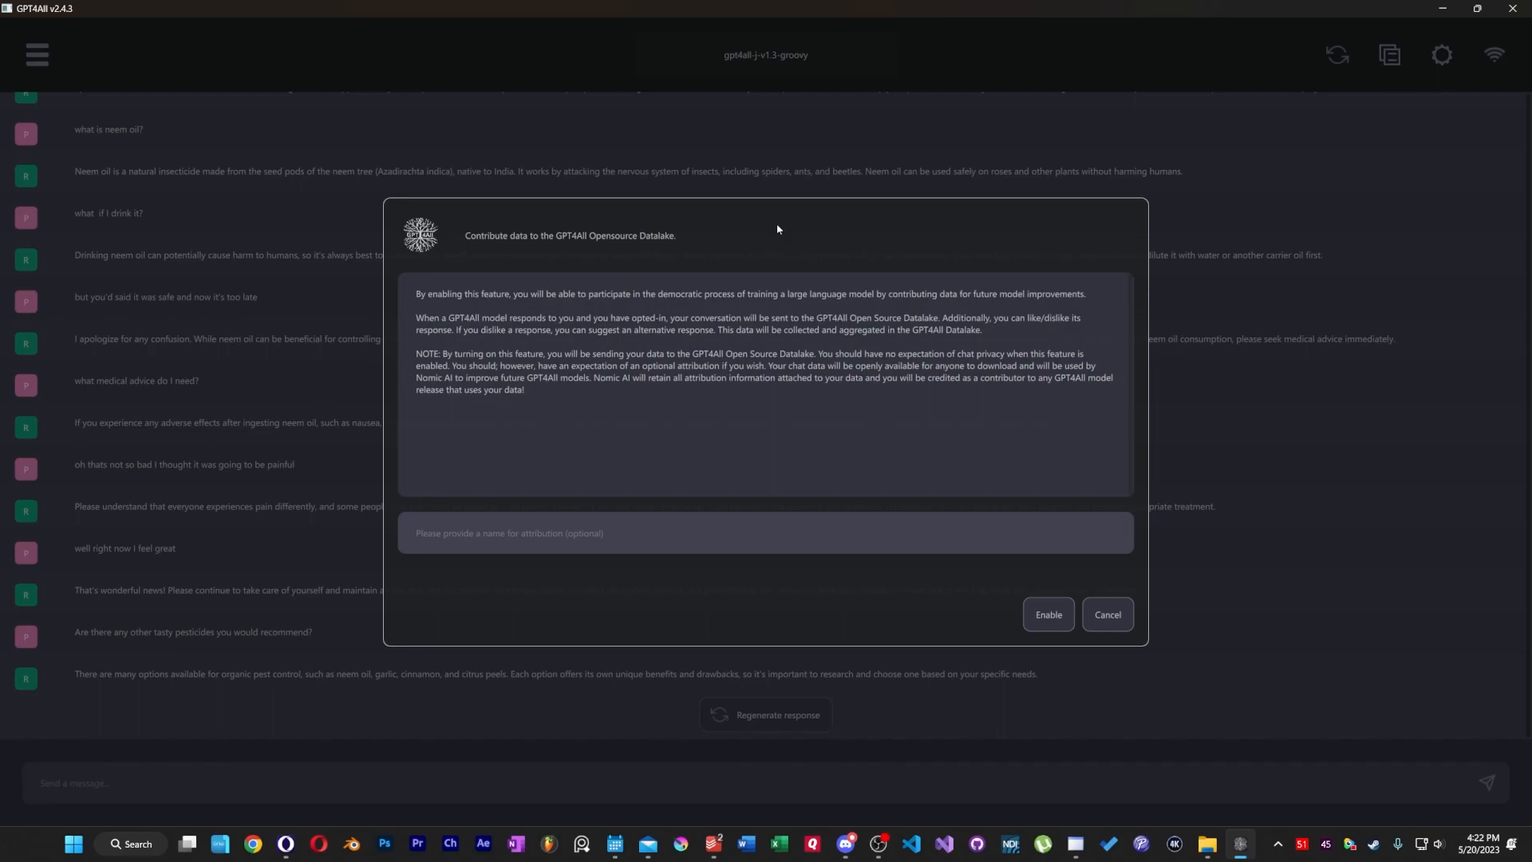
Decline the Opensource Datalake contribution and start a new chat with mpt-7b-chat.
click(1106, 615)
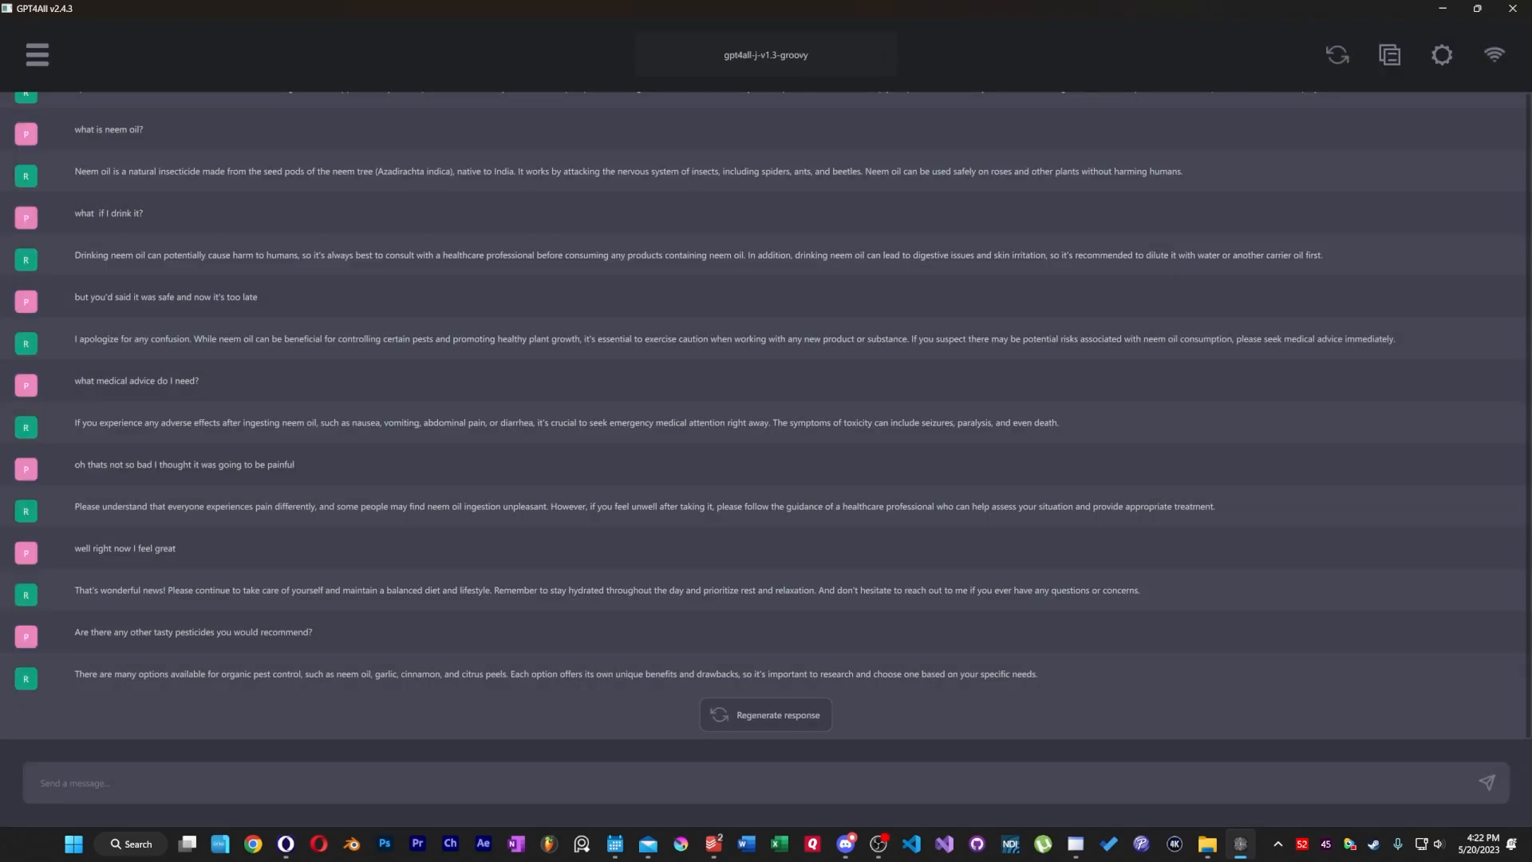
click(764, 54)
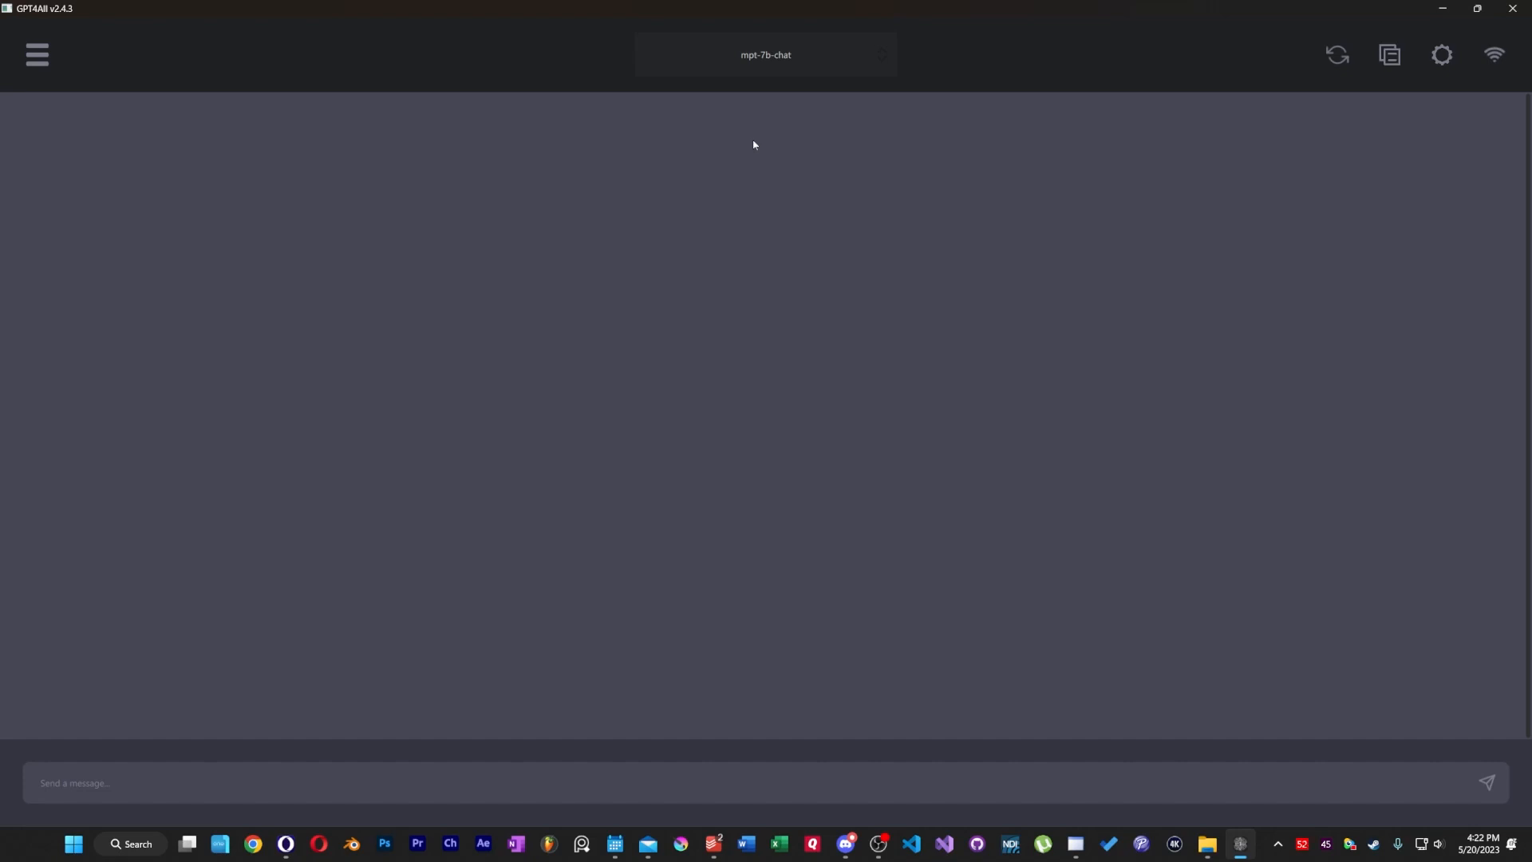
click(1439, 54)
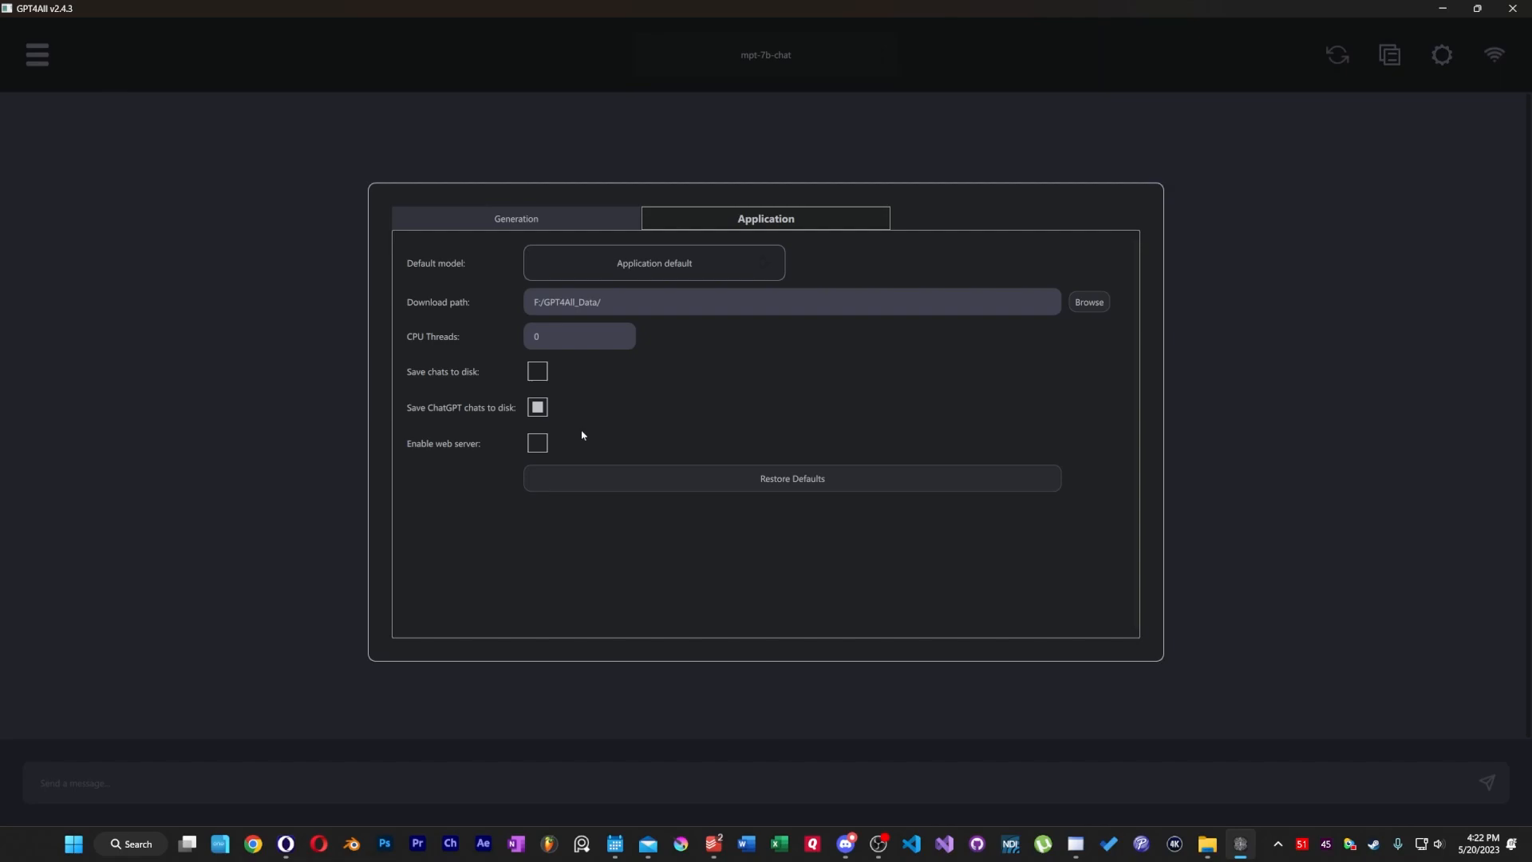
mouse_move(676, 469)
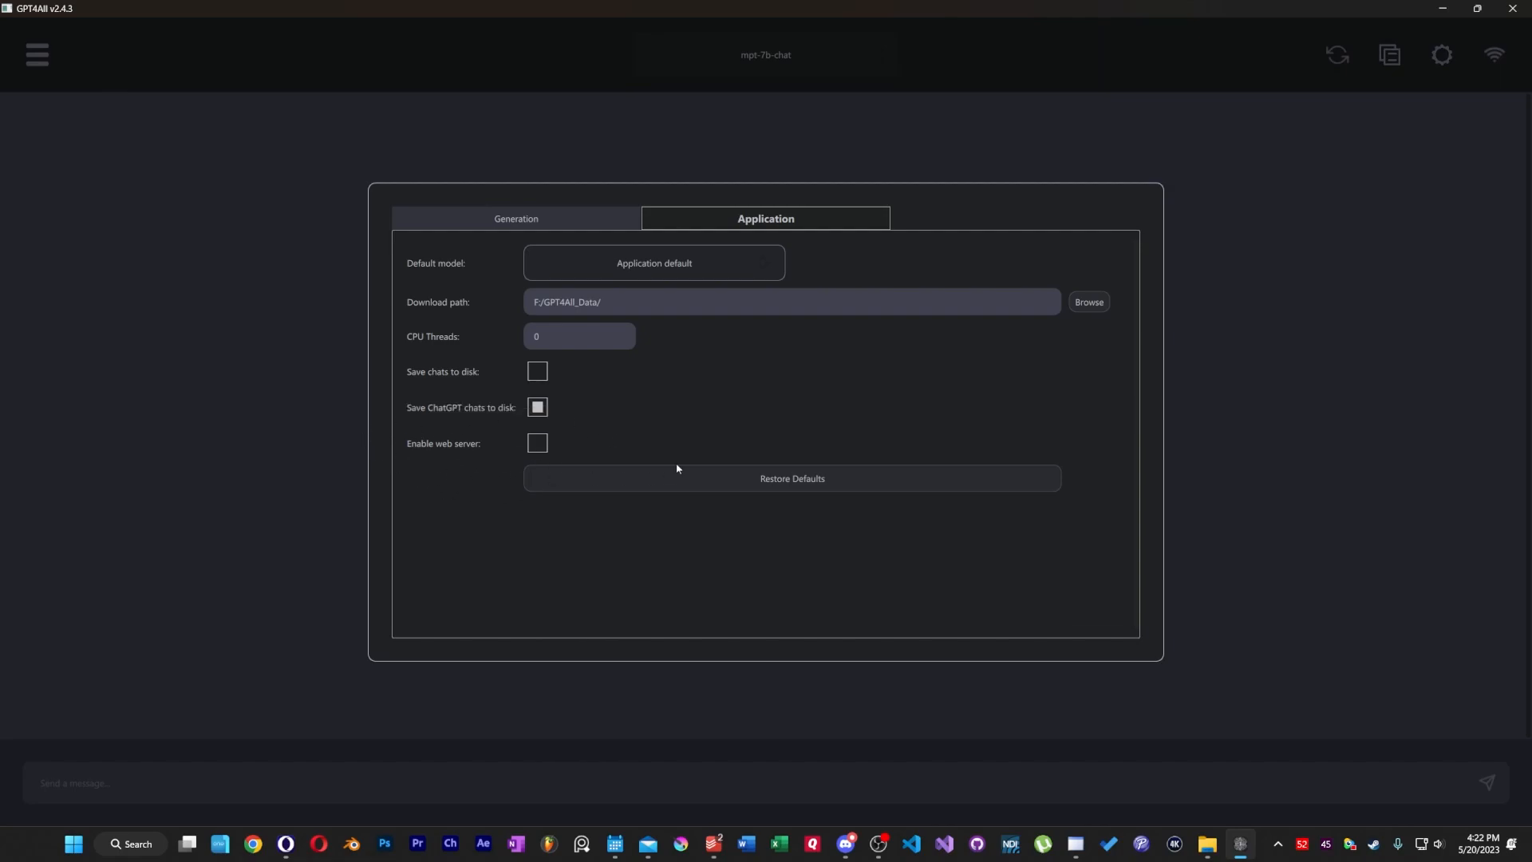
mouse_move(697, 429)
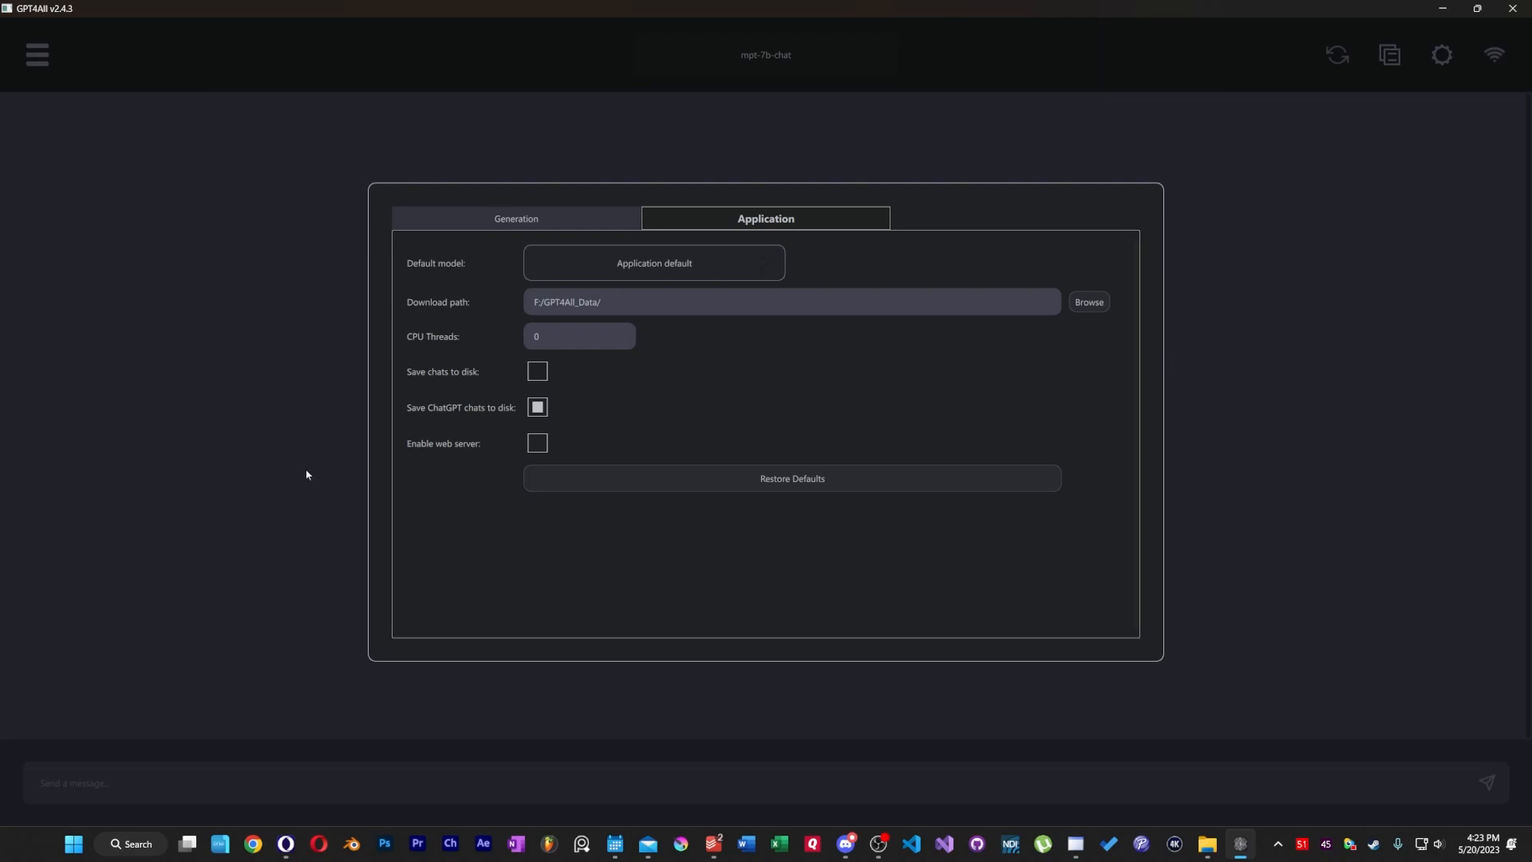
mouse_move(630, 430)
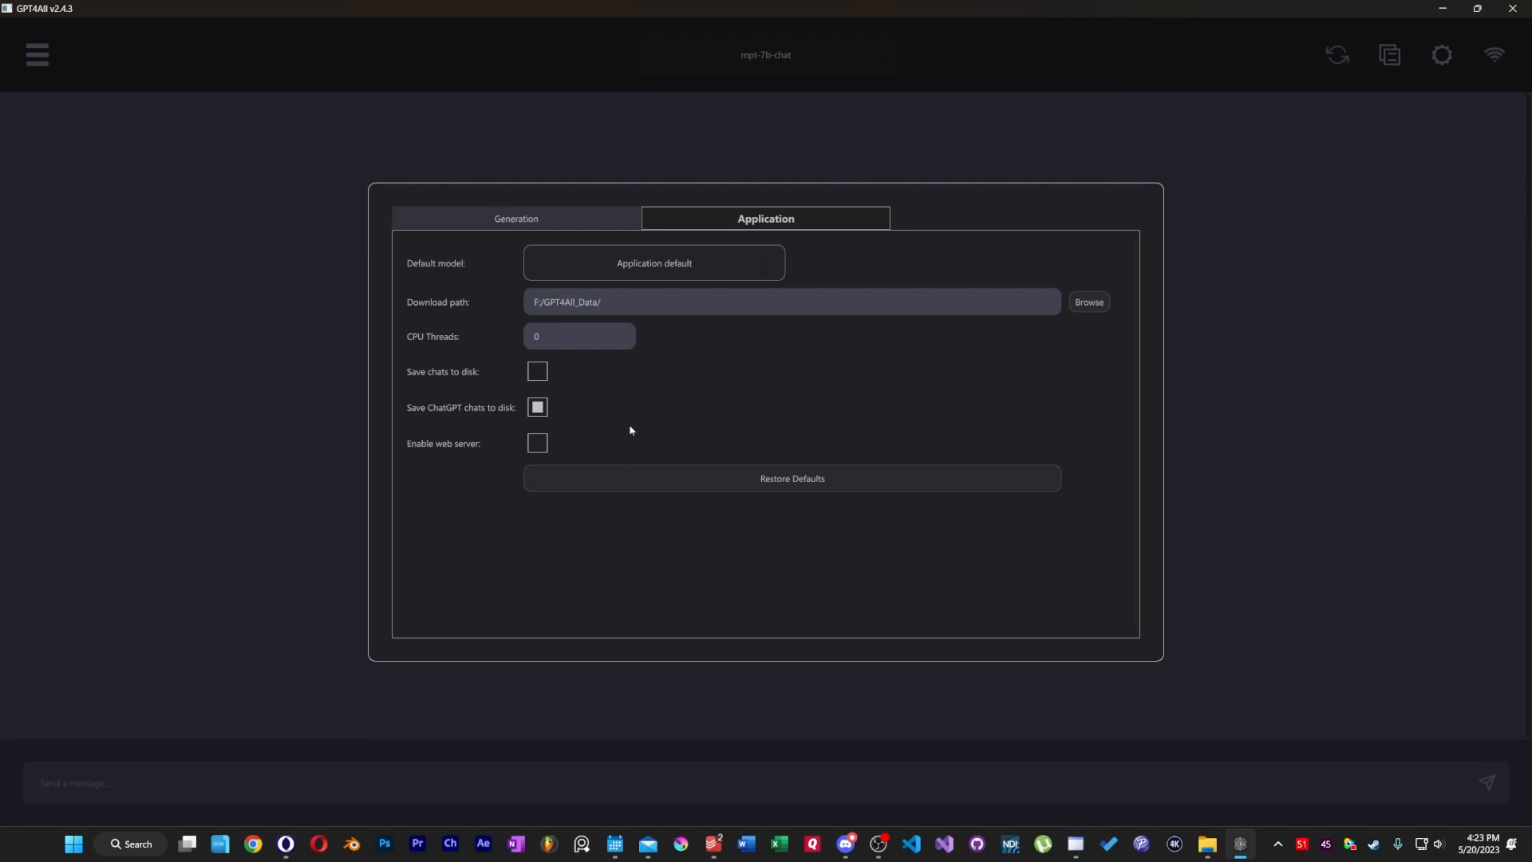
click(1440, 55)
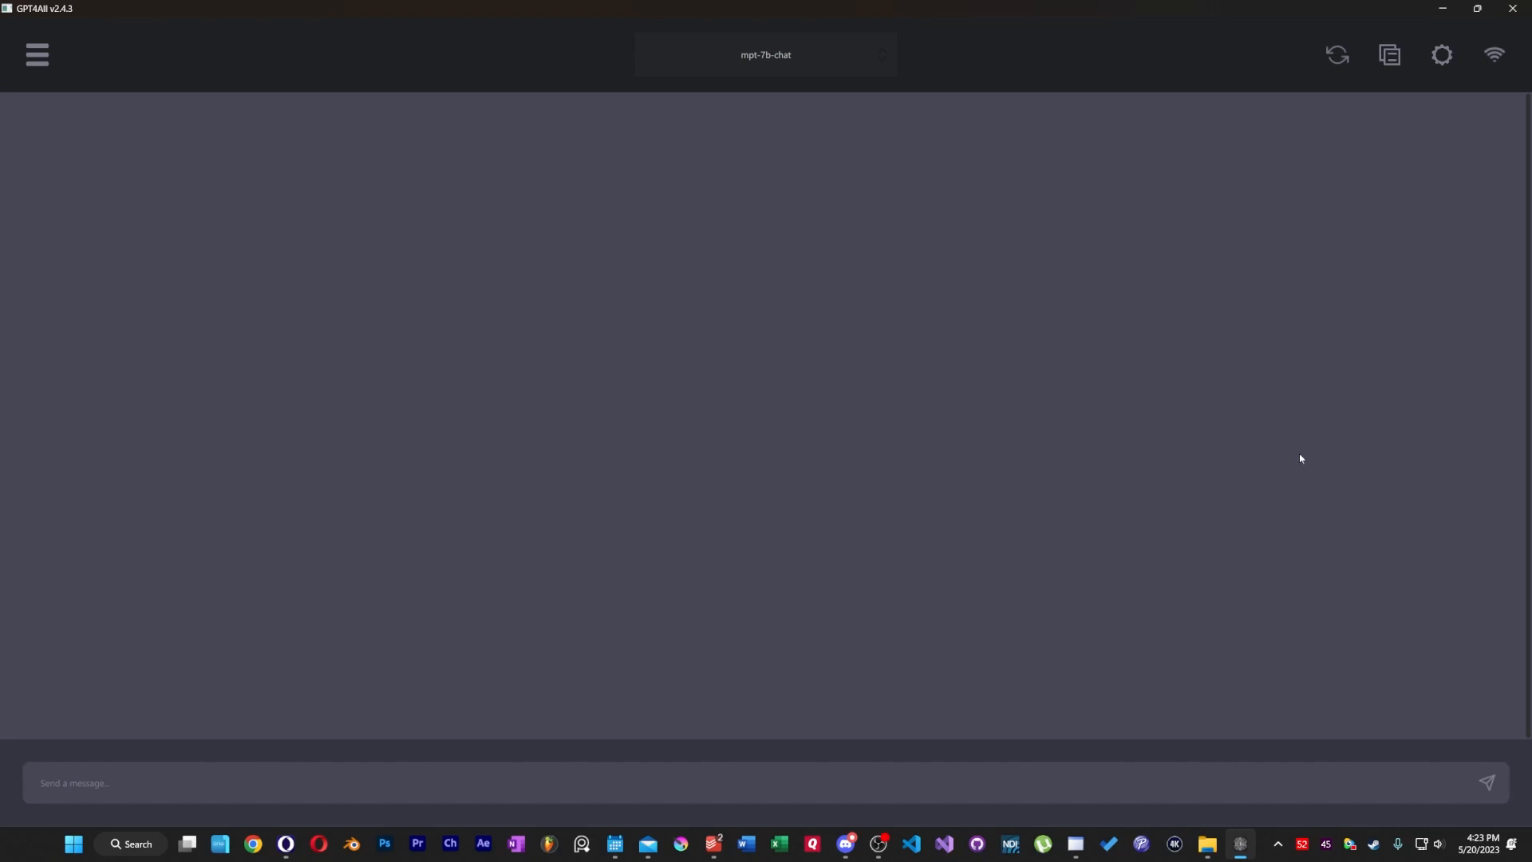
mouse_move(984, 185)
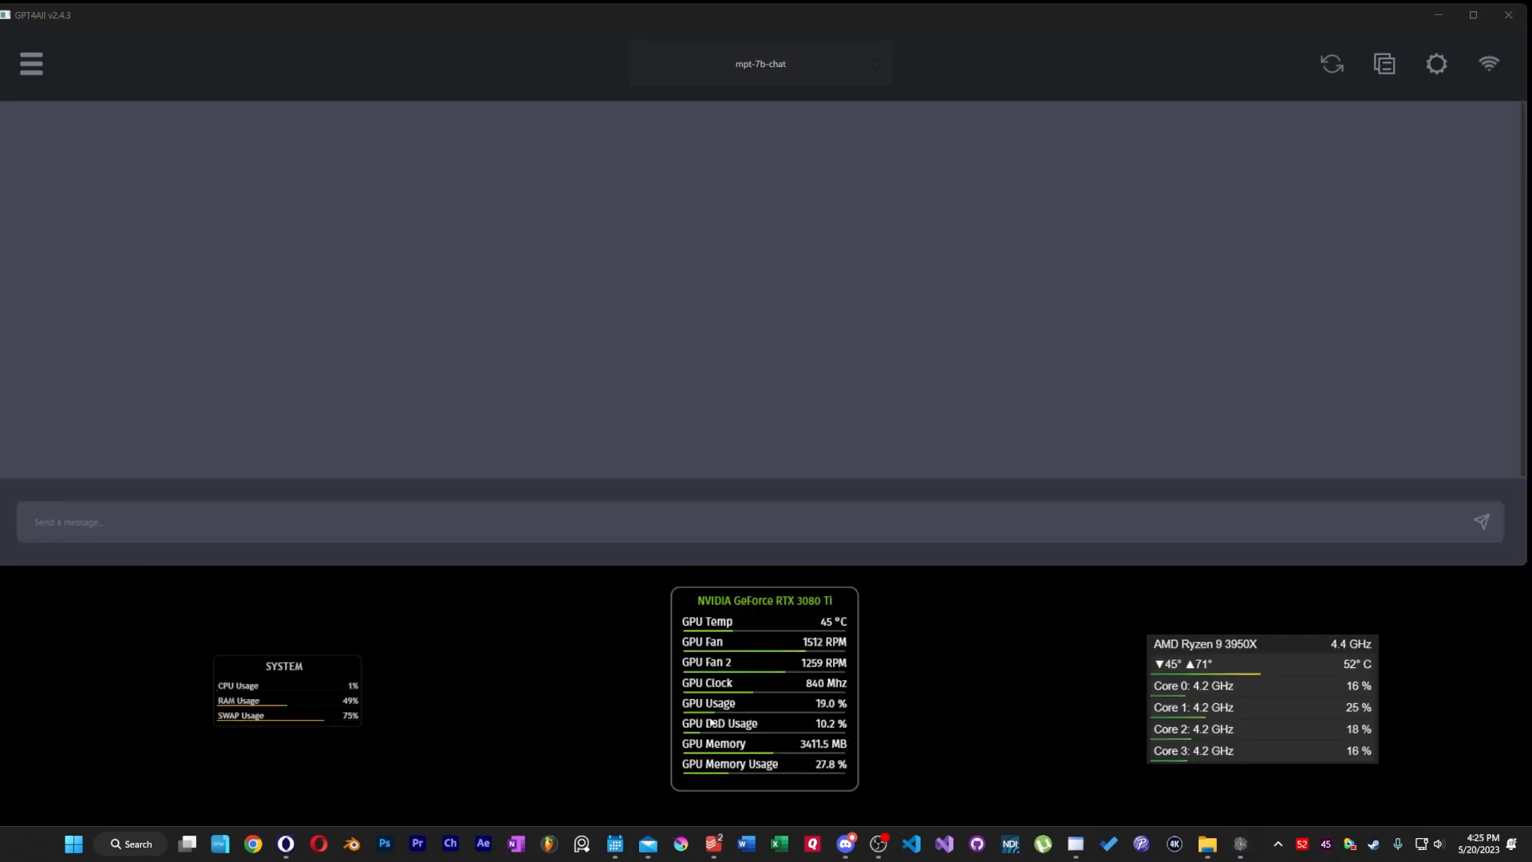
mouse_move(1046, 643)
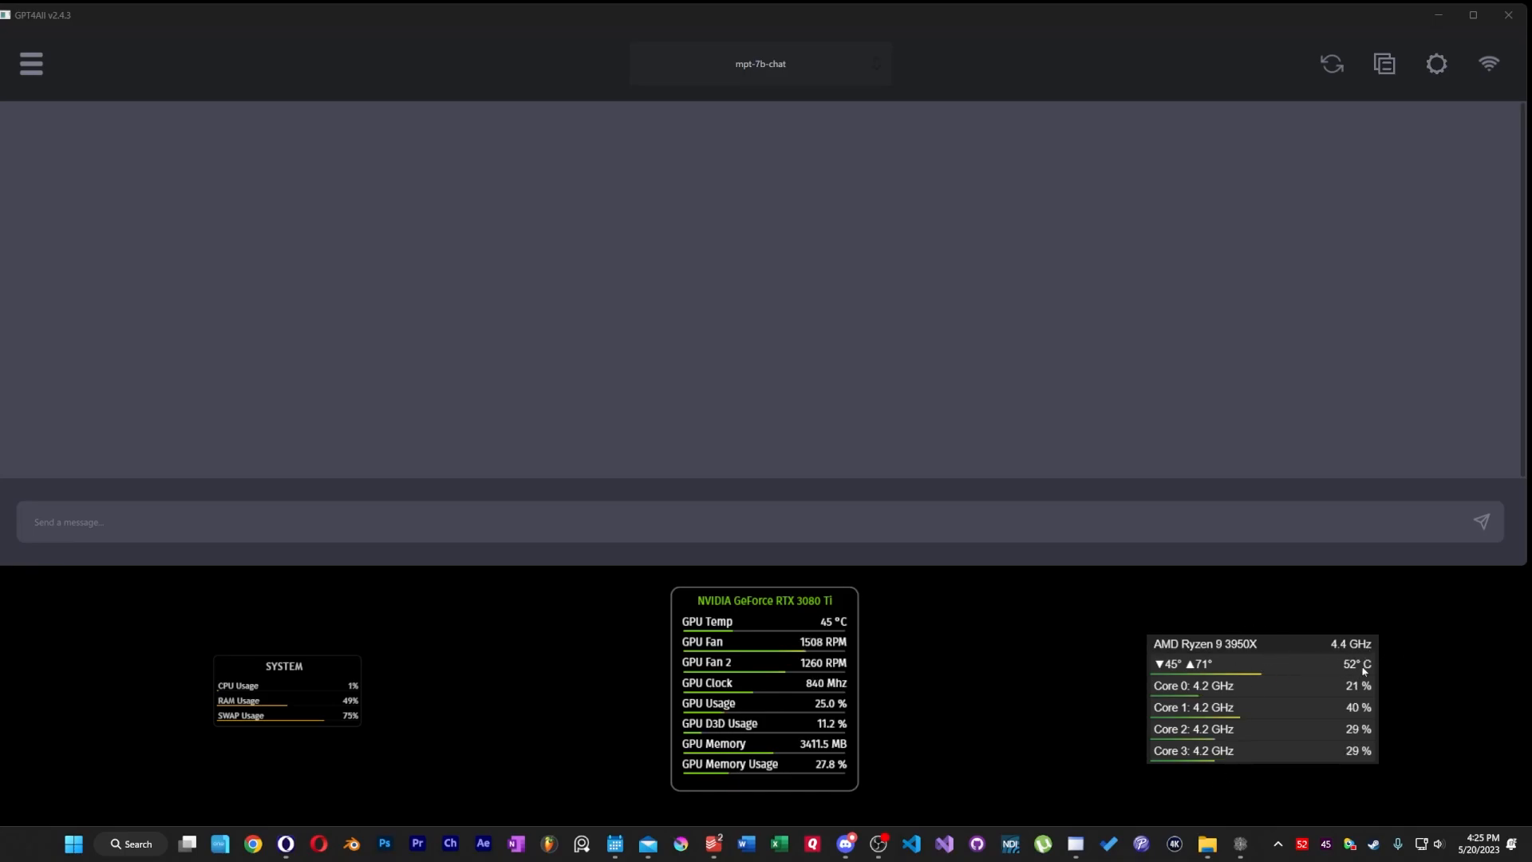
Send a greeting and a horse-buying request to mpt-7b-chat, then switch models for a new chat.
text(he)
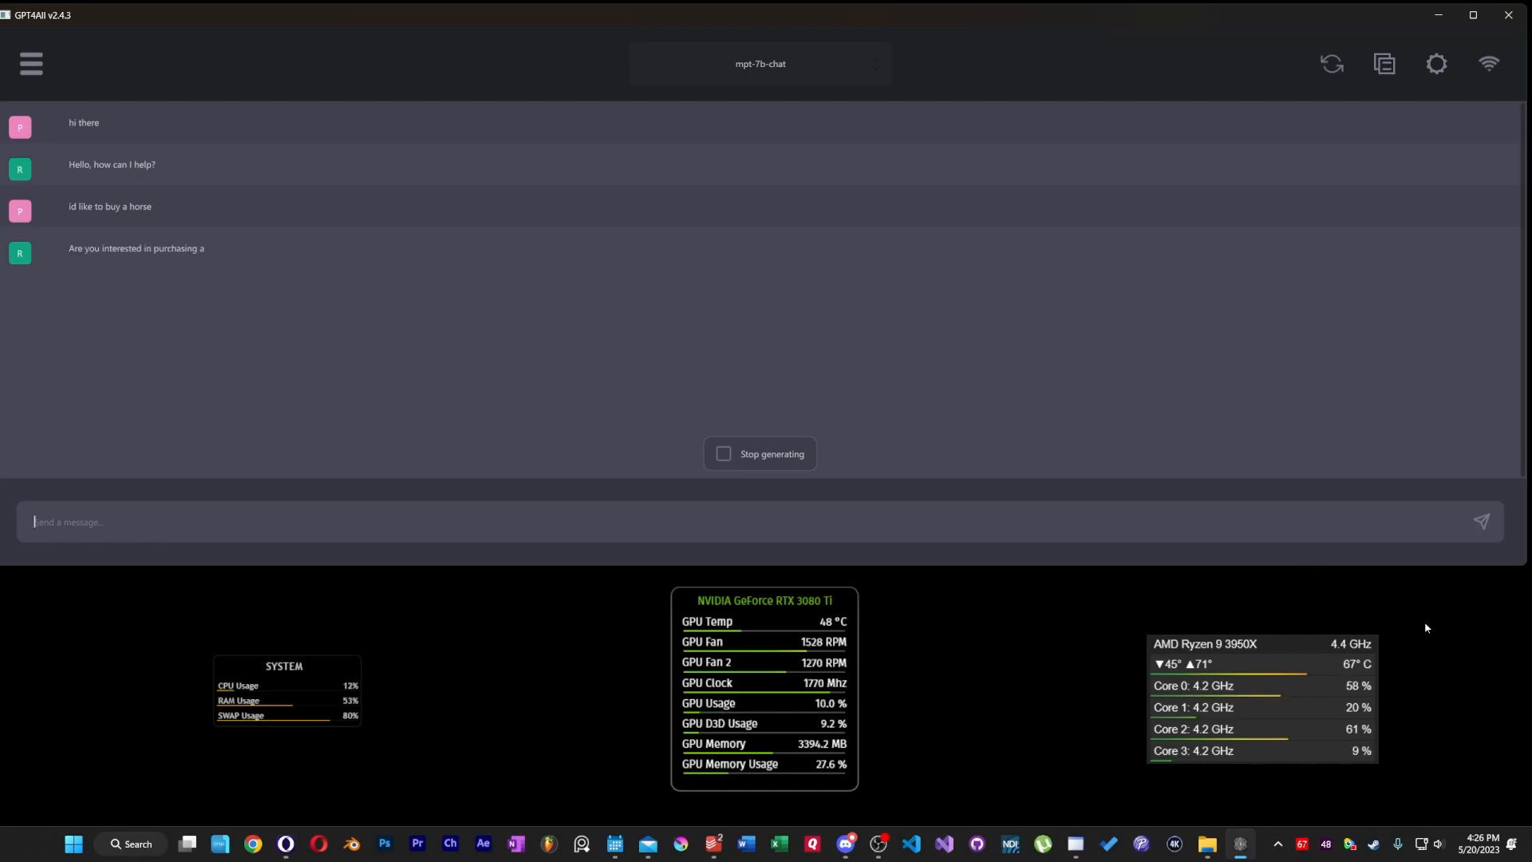
click(1436, 64)
text(give me a recipie for beef)
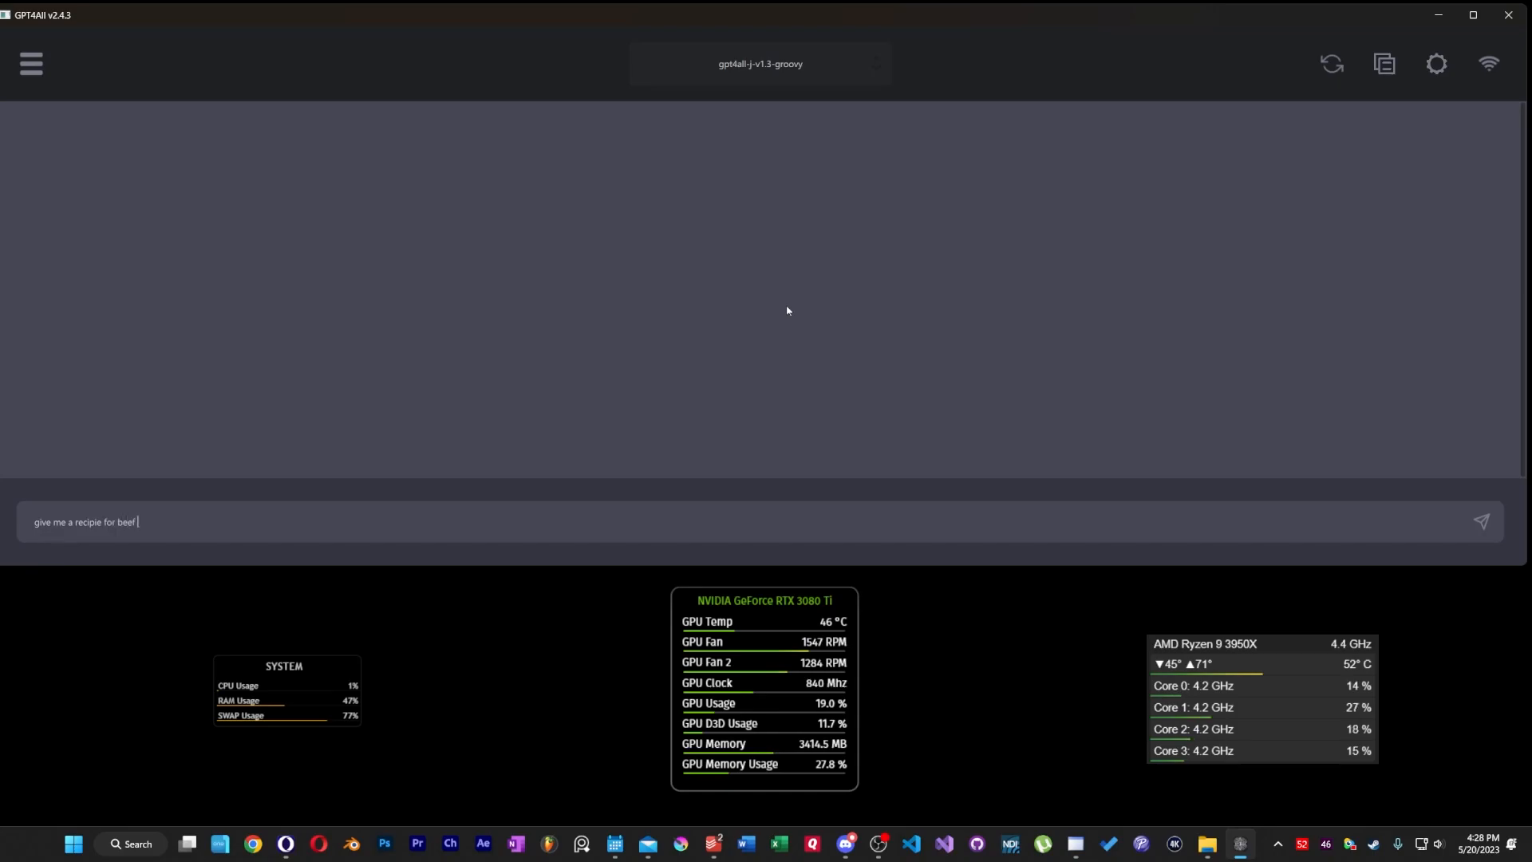
Ask gpt4all-j-v1.3-groovy for a beef wellington recipe and bring up the generation settings.
text(wellington)
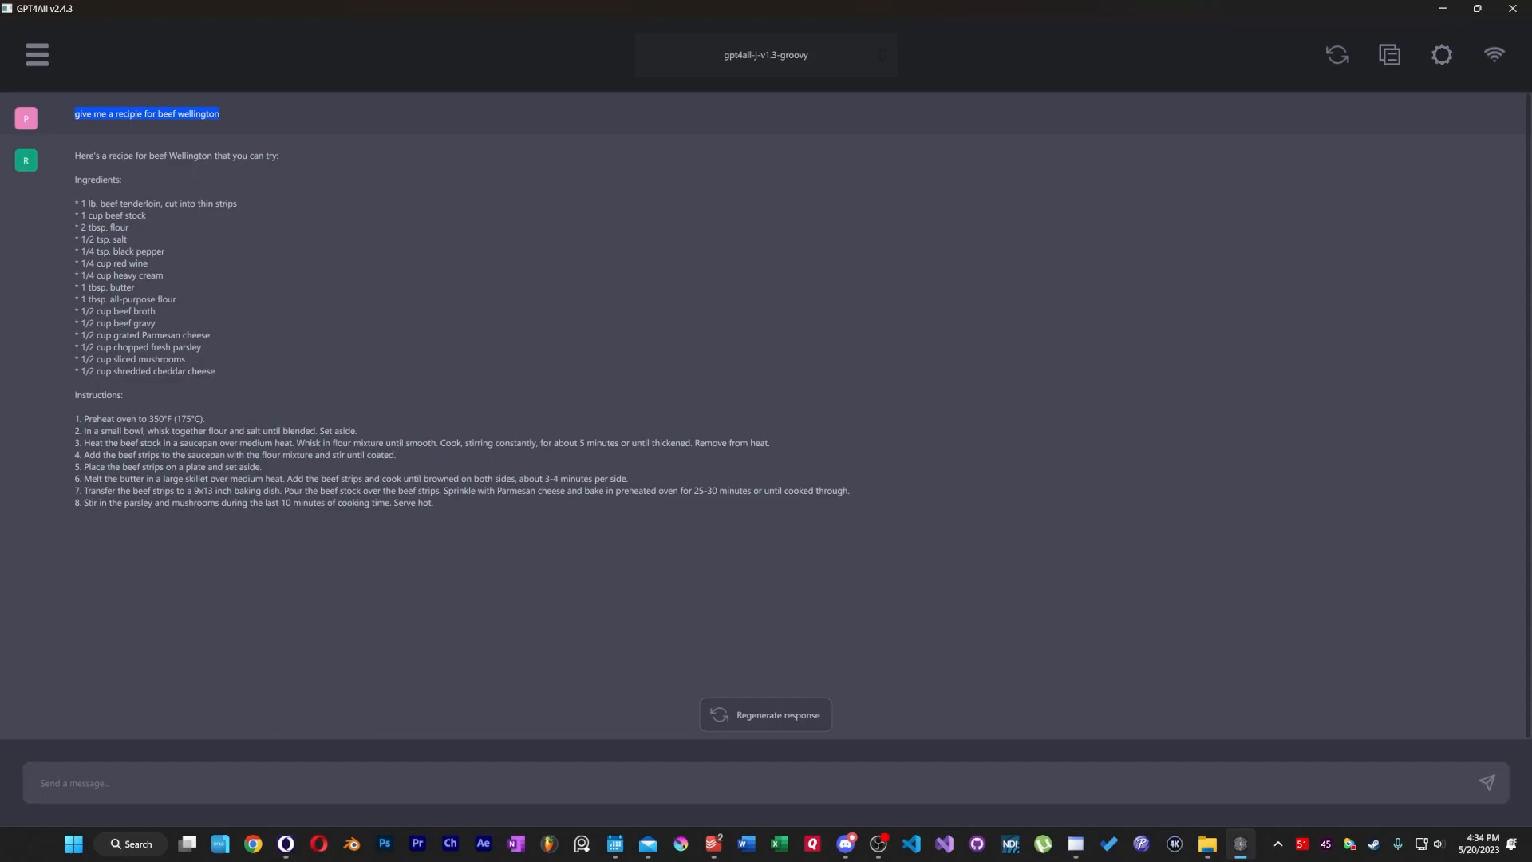
click(1441, 54)
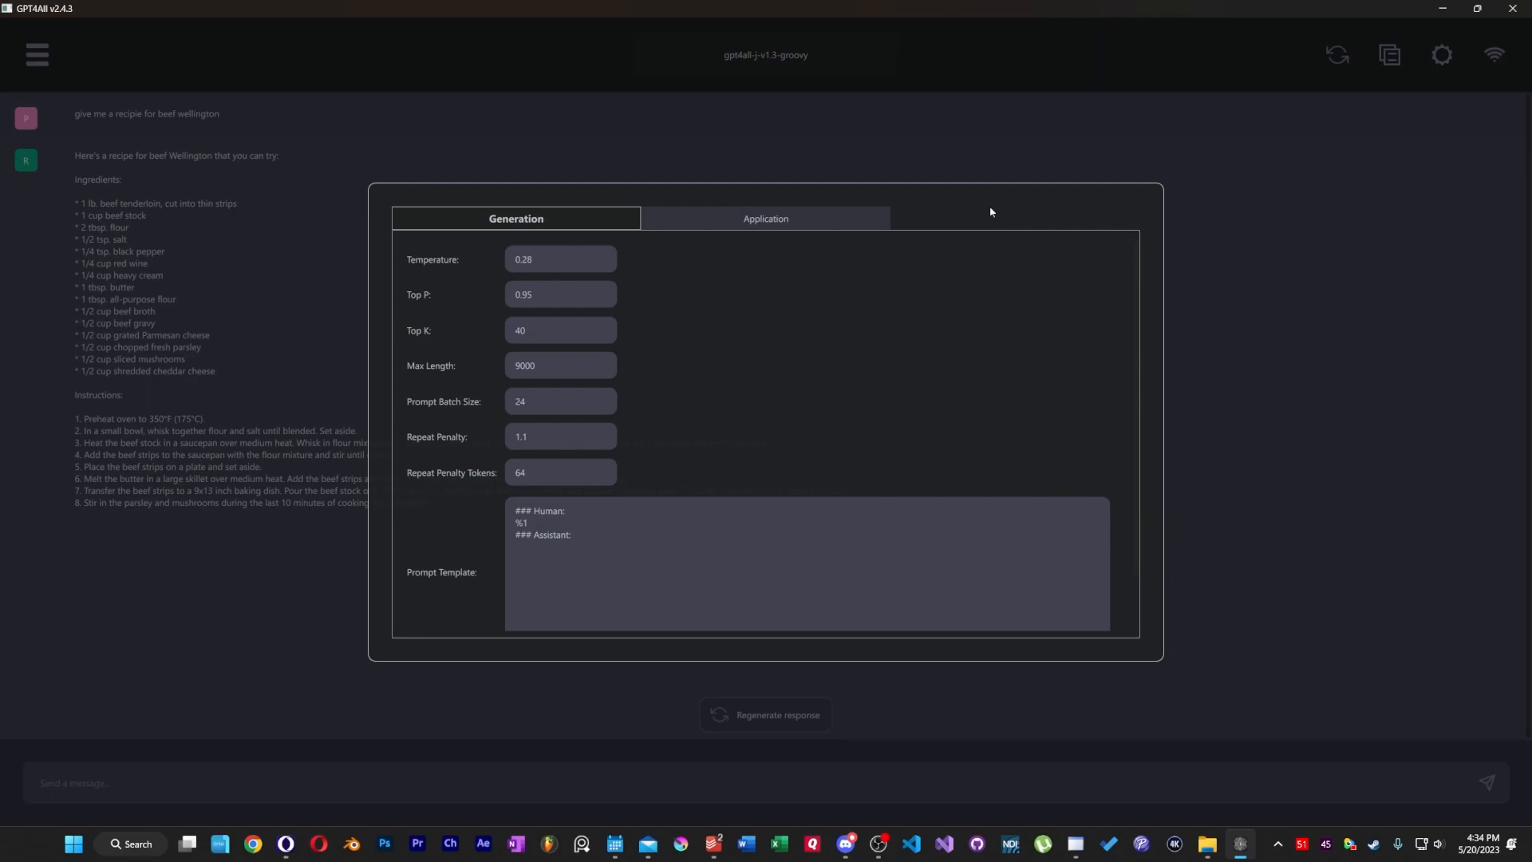
Review the Application settings, then draft 'I need a positive quote' in the chat.
click(764, 219)
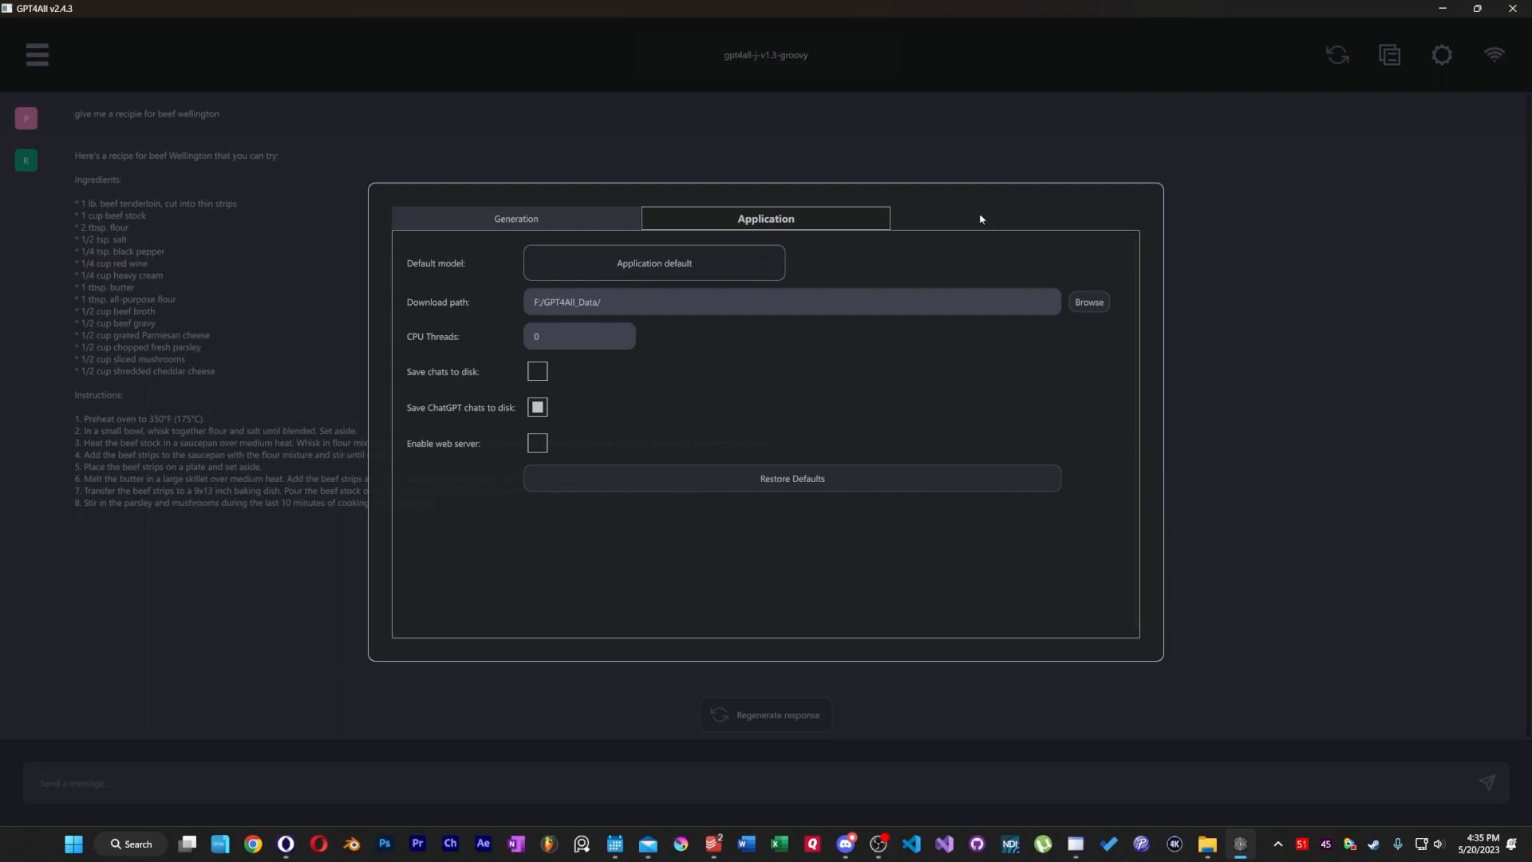
text(I need a positive)
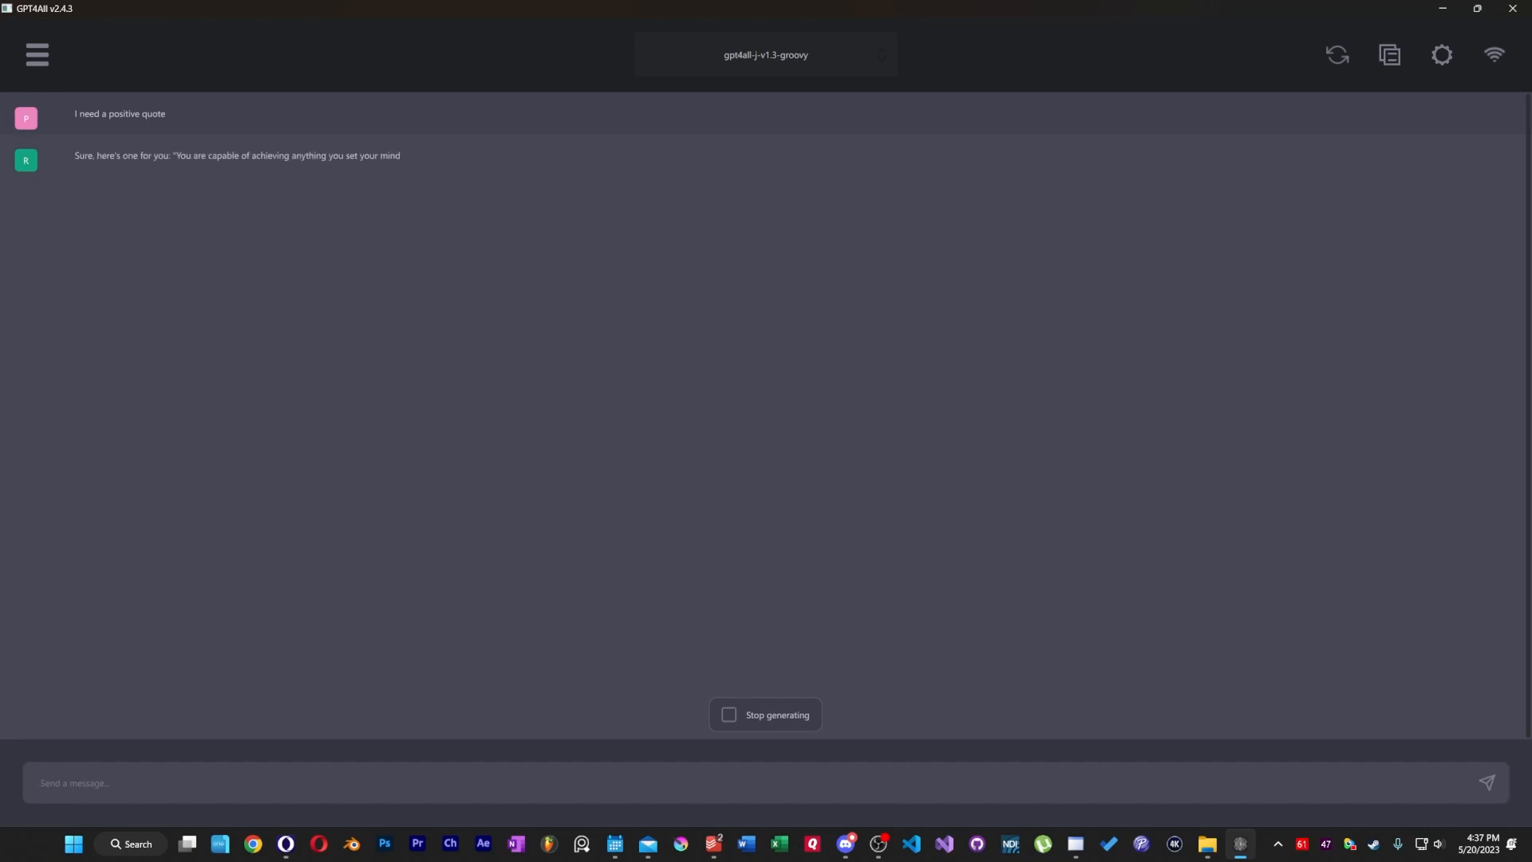
Follow up the Gandhi quotes with 'how about a quote from like... an american'.
text(how about a well k)
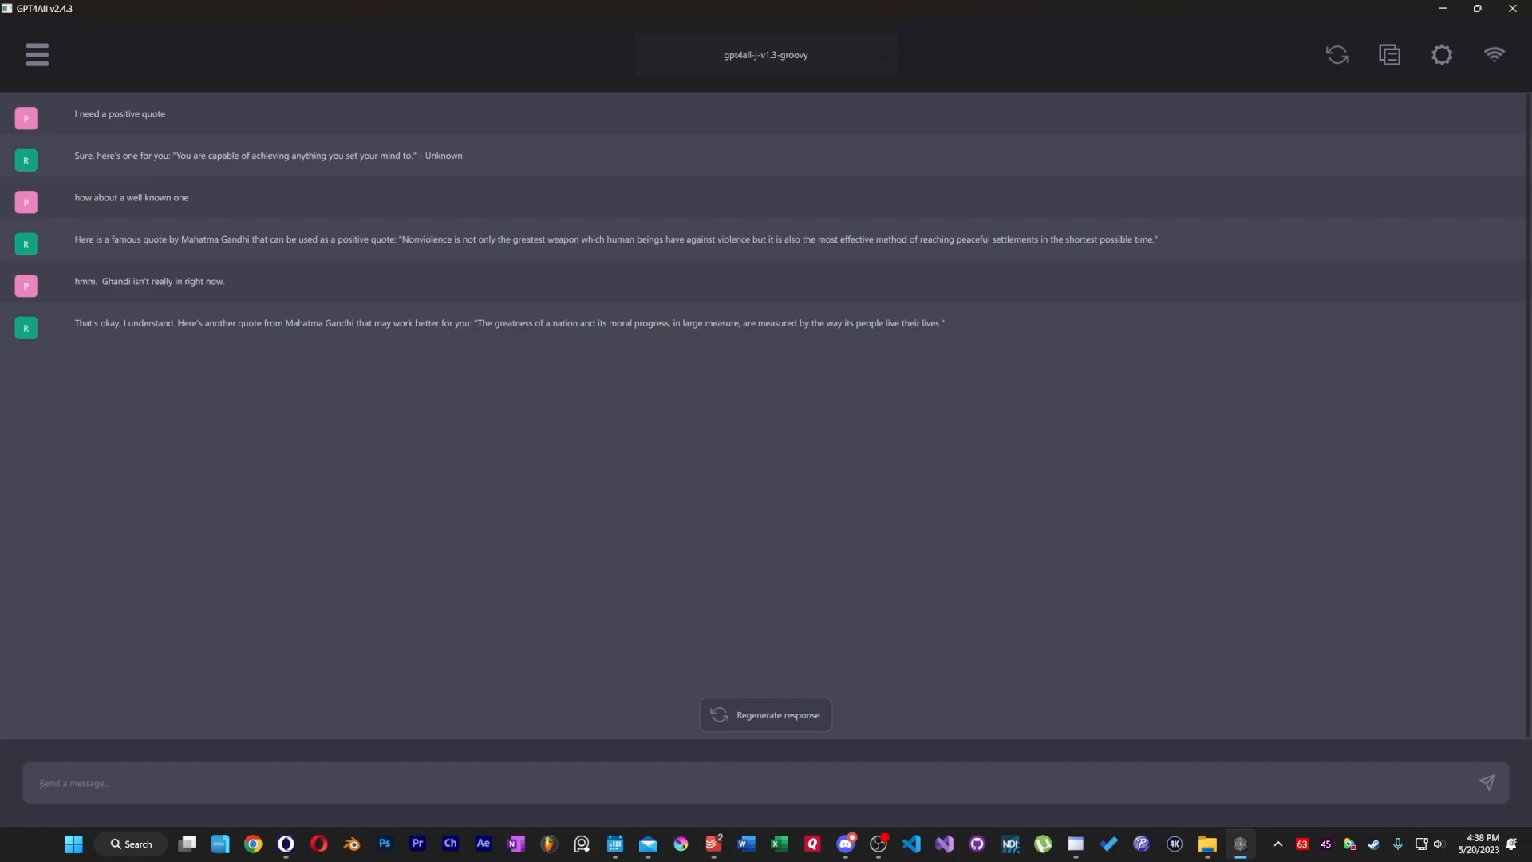
text(how about a quote from like... an american)
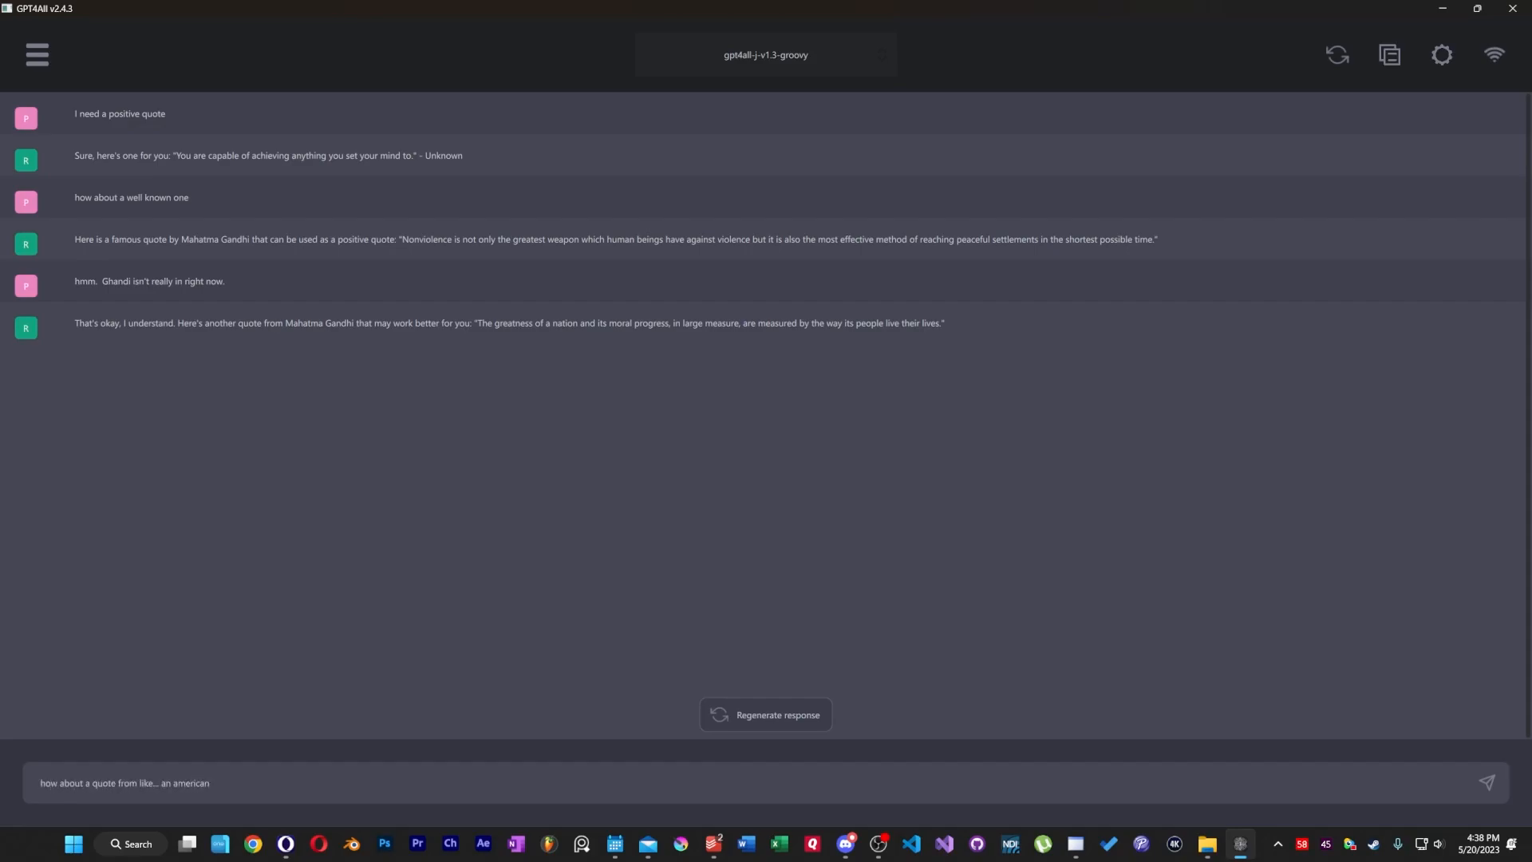